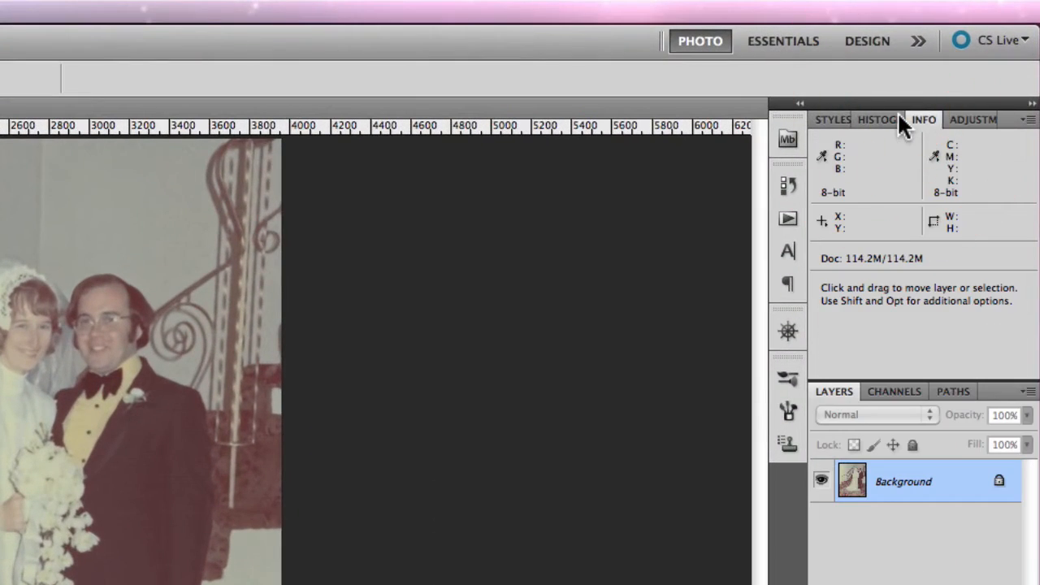
{"action": "mouse_move", "coordinate": [845, 160]}
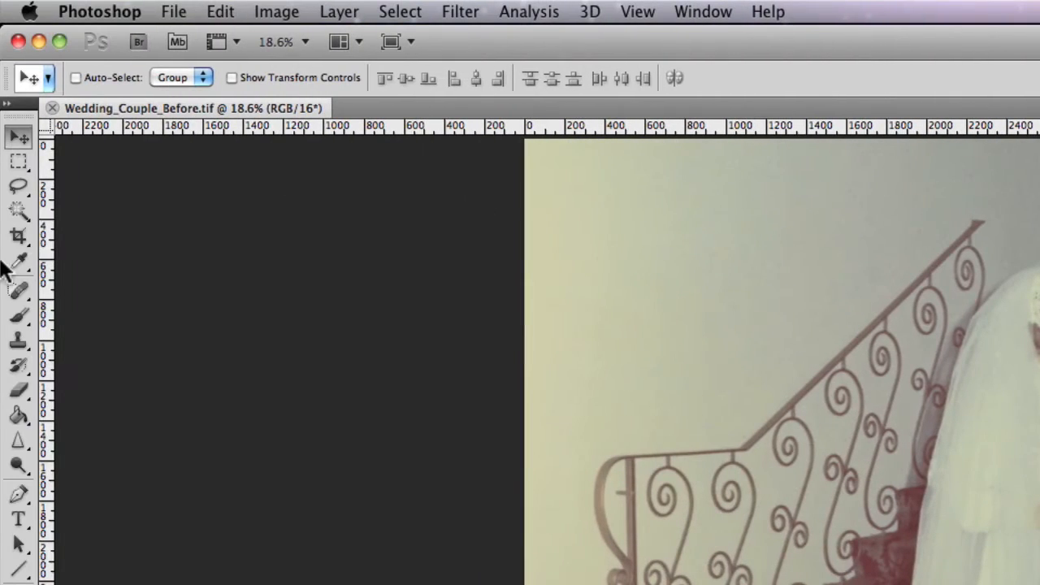
Activate the Eyedropper to sample the faded photo's colour values in the Info readout.
{"action": "left_click", "coordinate": [19, 264]}
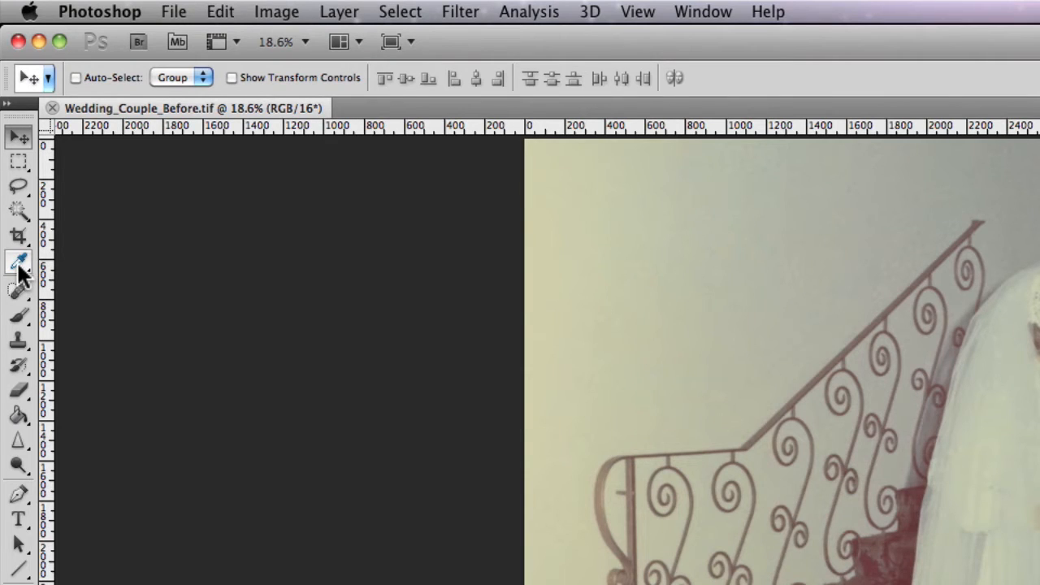
{"action": "mouse_move", "coordinate": [19, 264]}
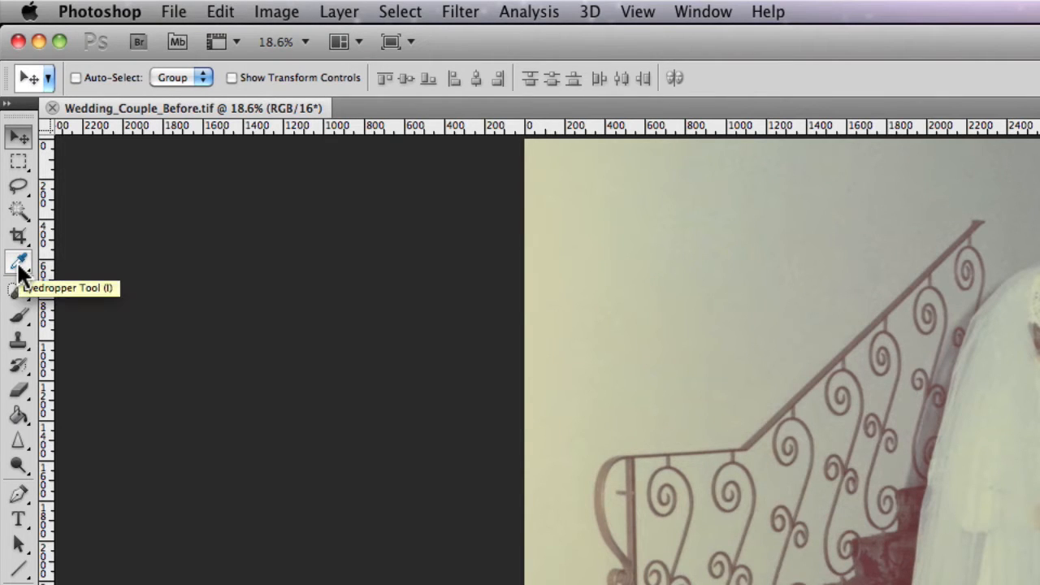
{"action": "left_click", "coordinate": [20, 264]}
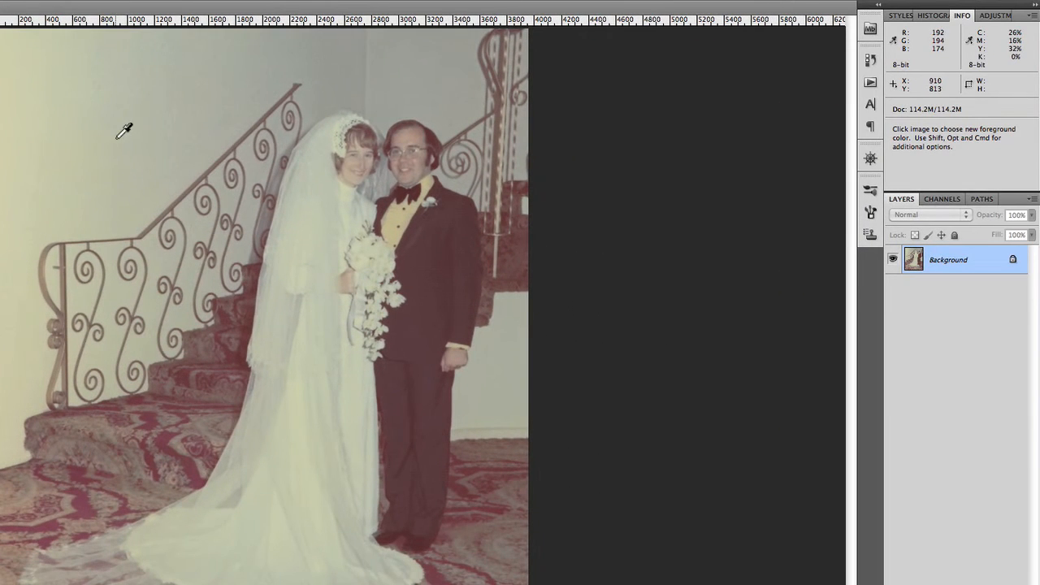
{"action": "mouse_move", "coordinate": [129, 117]}
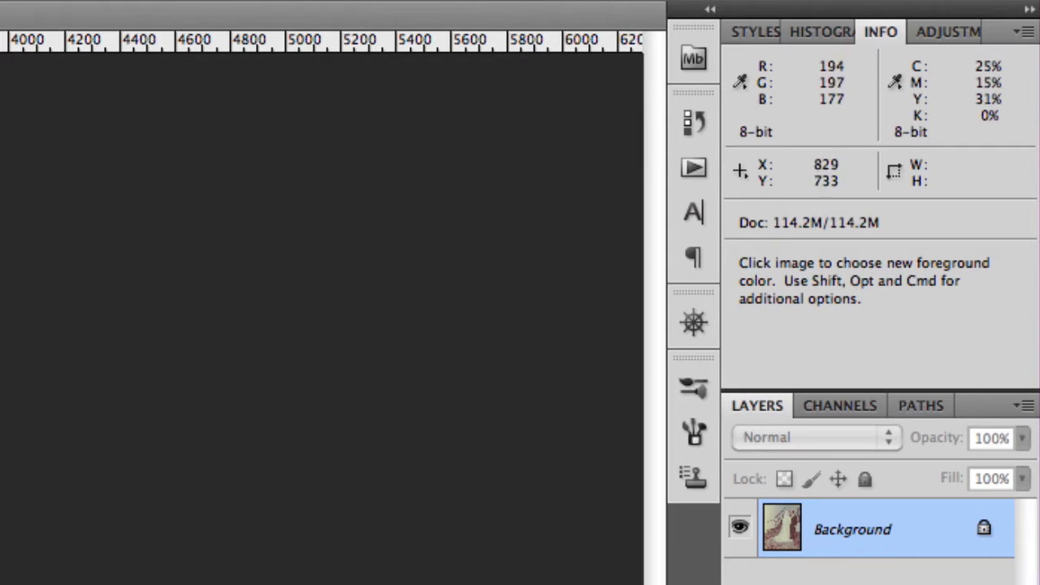
Show the Histogram panel and refresh it from the current image data.
{"action": "left_click", "coordinate": [820, 32]}
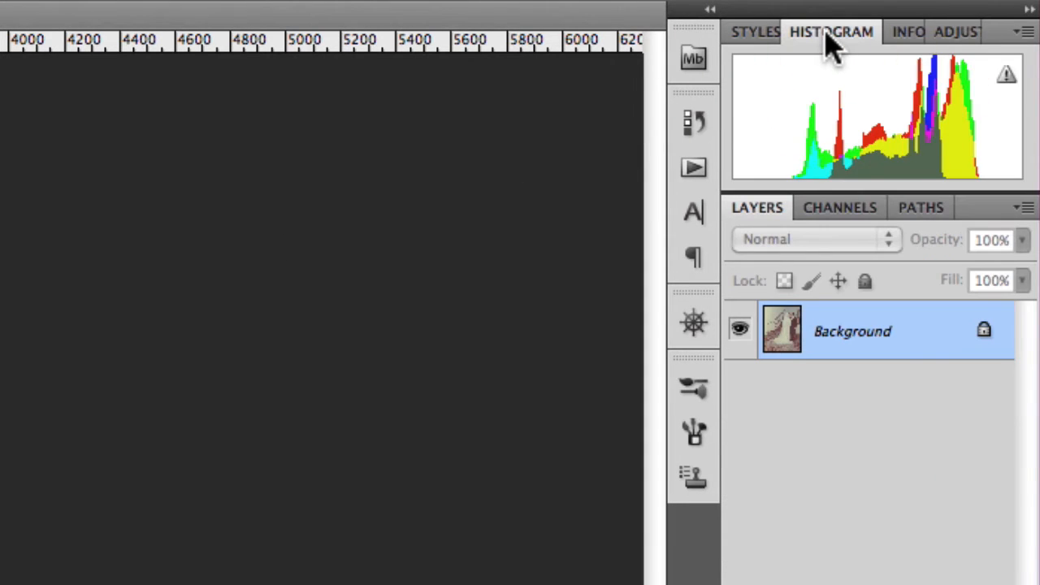
{"action": "mouse_move", "coordinate": [1012, 93]}
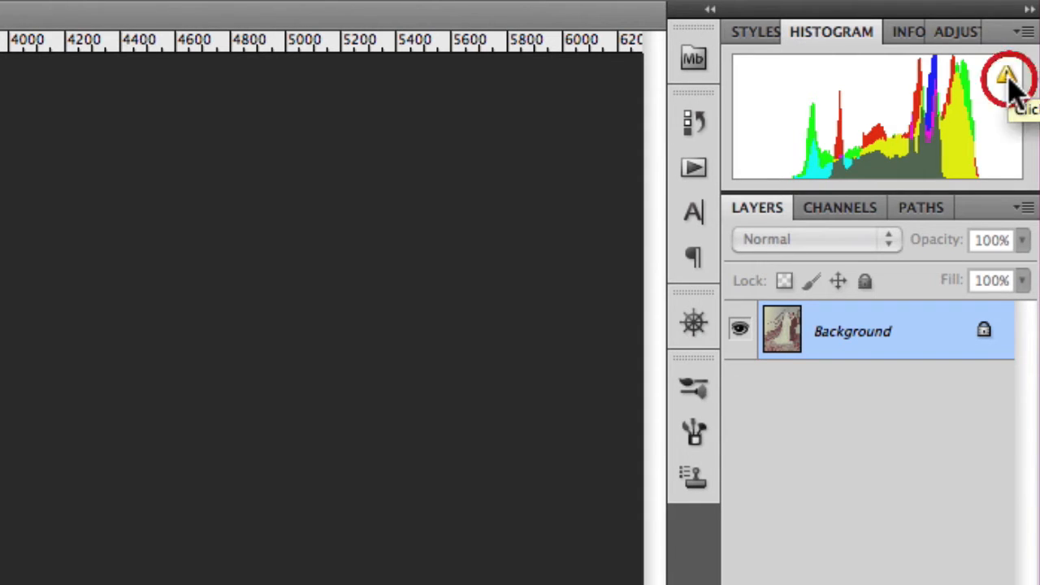
{"action": "left_click", "coordinate": [1008, 76]}
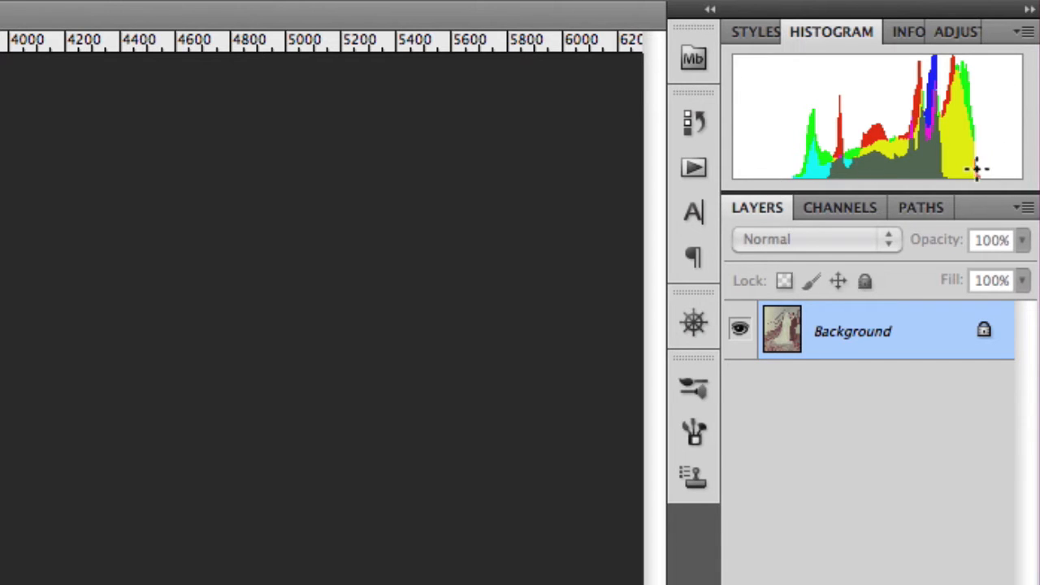
{"action": "mouse_move", "coordinate": [972, 192]}
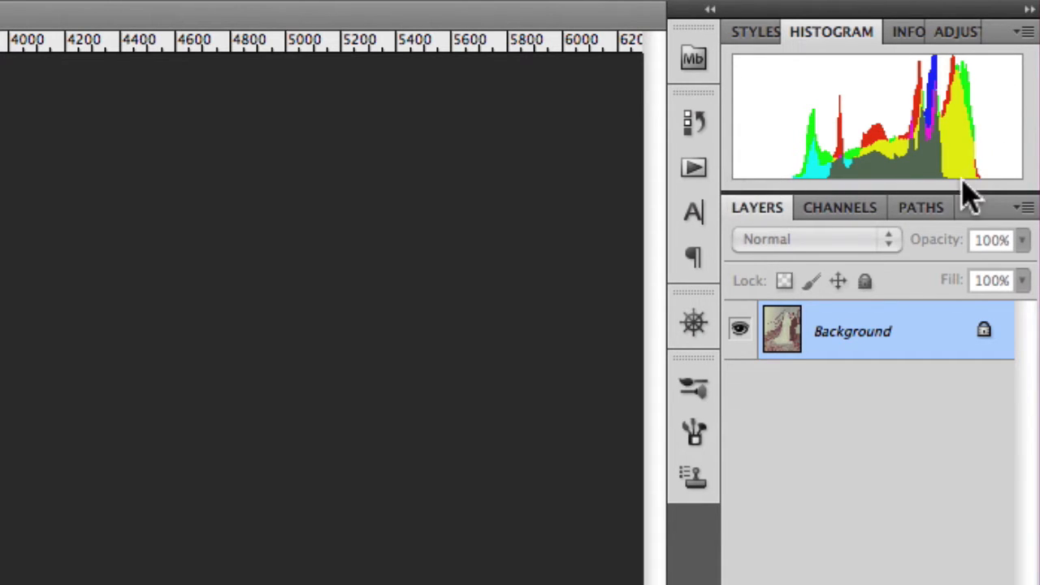
{"action": "mouse_move", "coordinate": [1027, 192]}
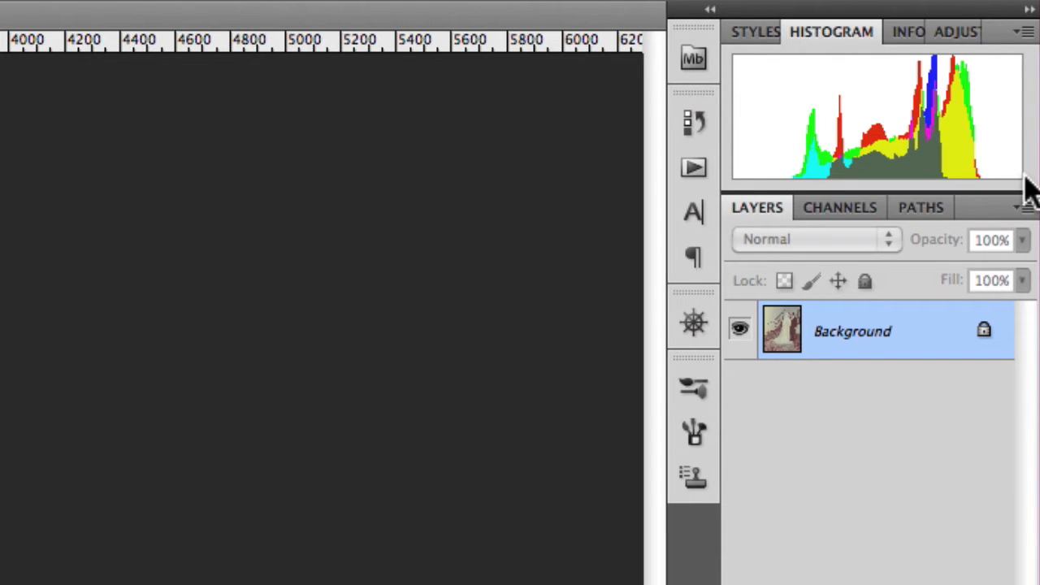
{"action": "mouse_move", "coordinate": [989, 195]}
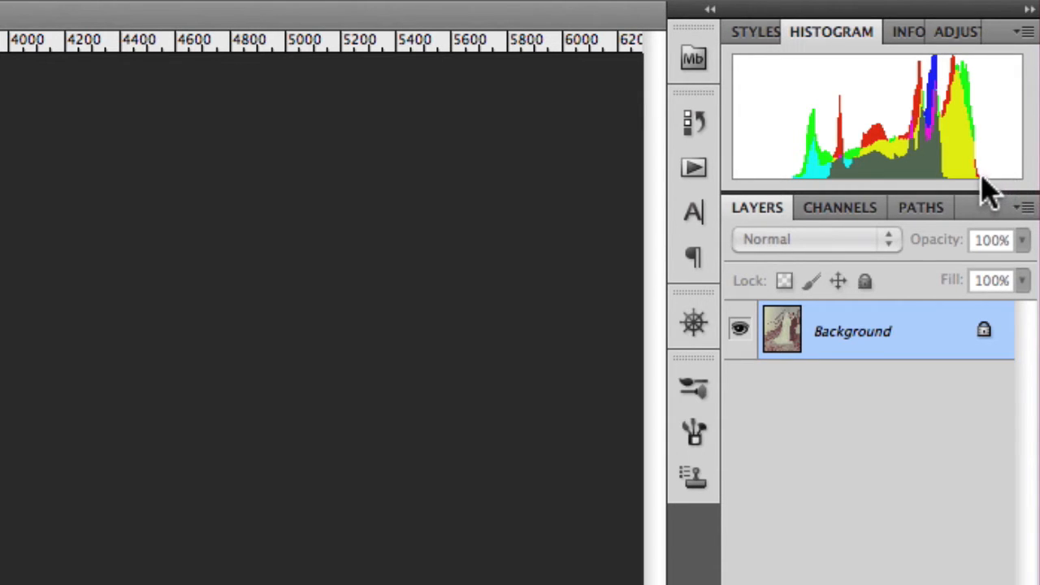
{"action": "mouse_move", "coordinate": [1023, 192]}
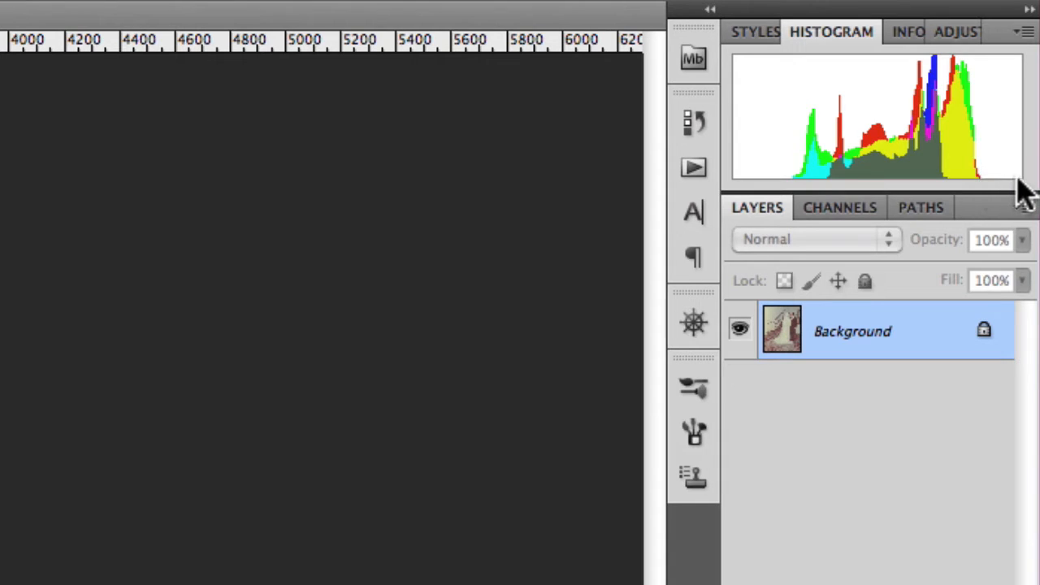
{"action": "mouse_move", "coordinate": [794, 195]}
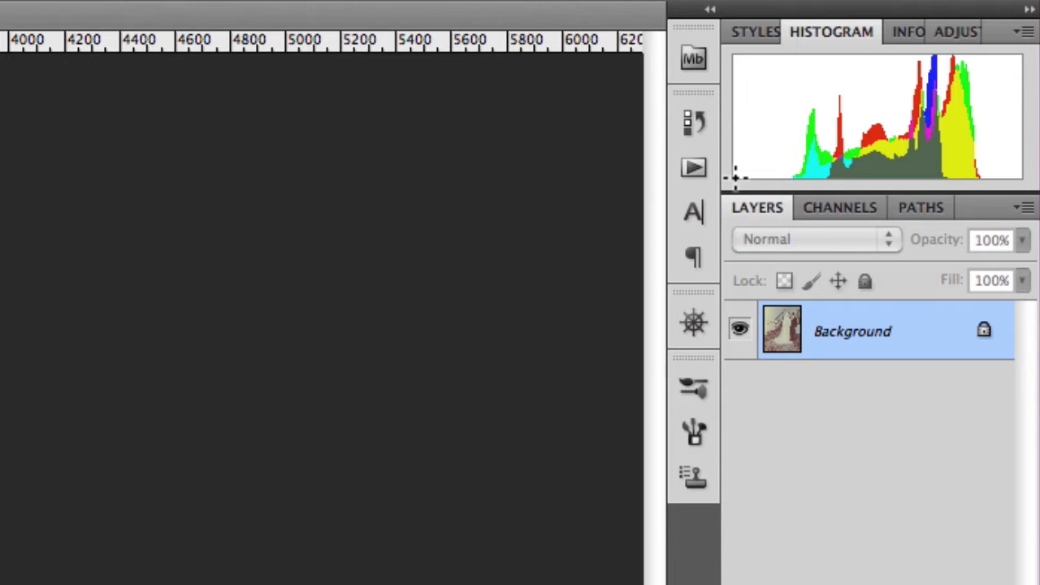
{"action": "mouse_move", "coordinate": [793, 178]}
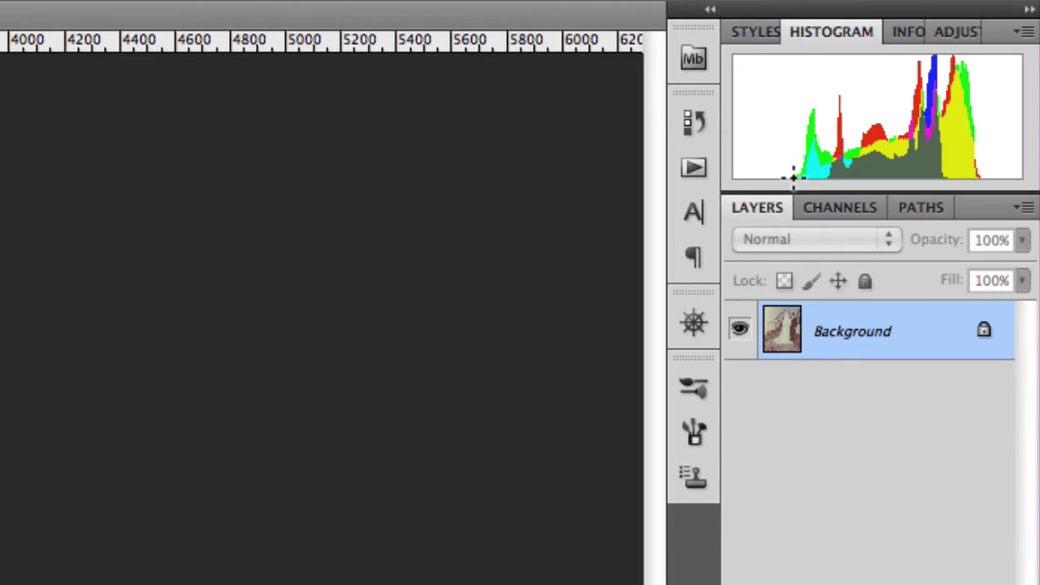
{"action": "mouse_move", "coordinate": [1011, 192]}
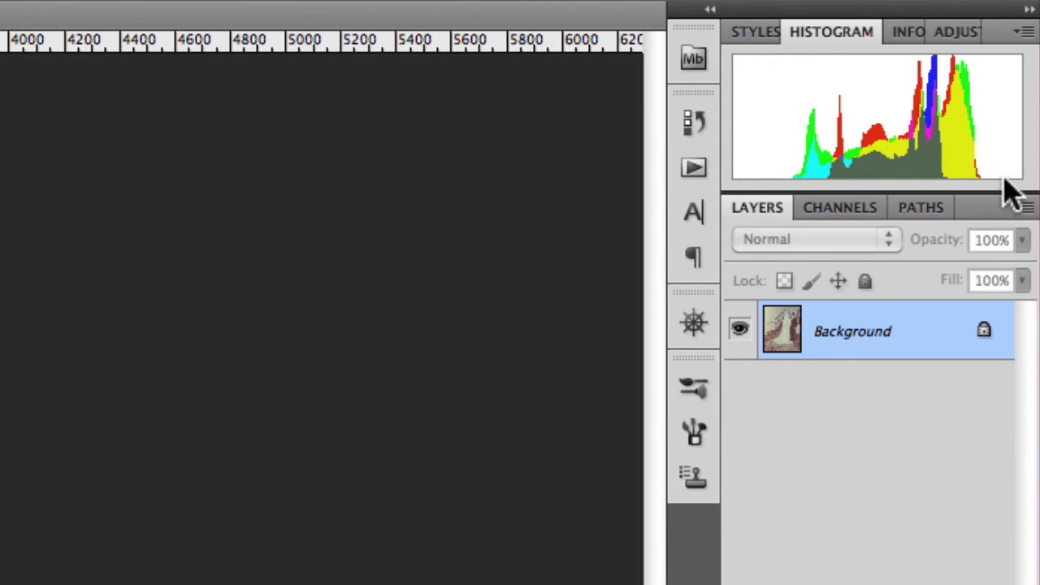
{"action": "mouse_move", "coordinate": [1016, 195]}
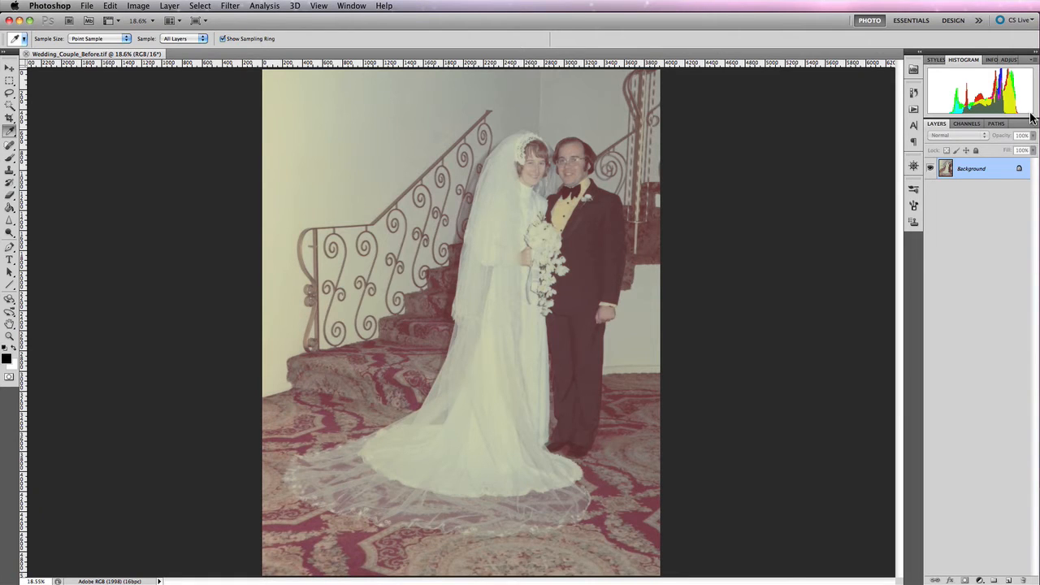
{"action": "mouse_move", "coordinate": [1028, 136]}
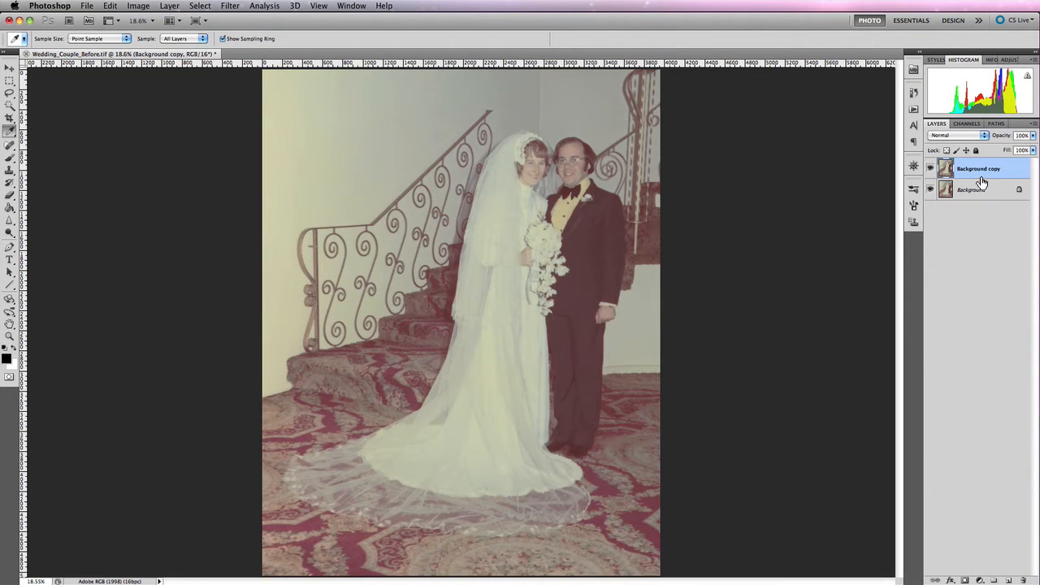
Make the Background copy layer the active layer.
{"action": "left_click", "coordinate": [979, 167]}
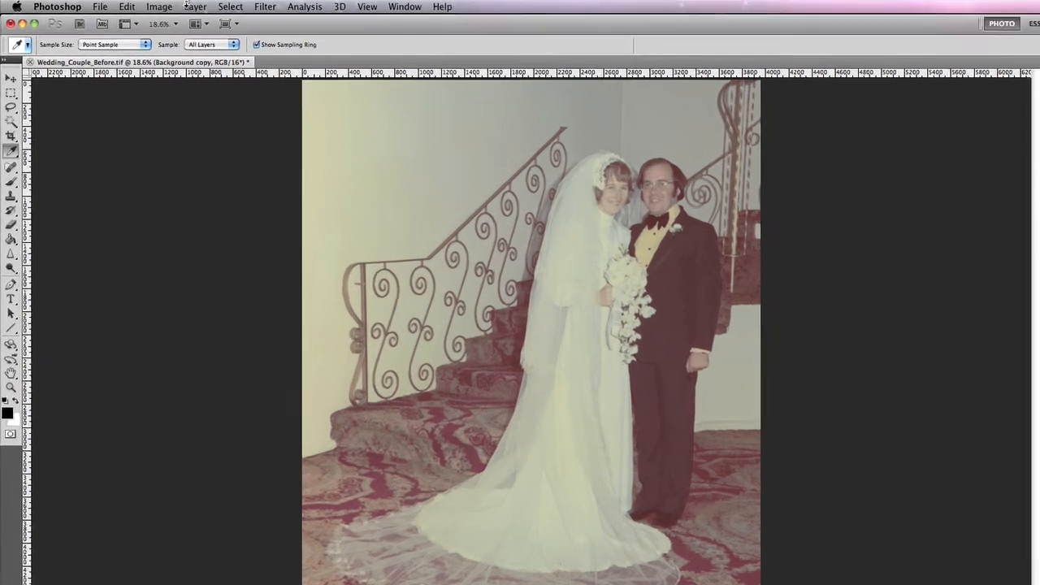
Add a new Levels adjustment layer named Levels 1 via the Layer menu.
{"action": "left_click", "coordinate": [195, 6]}
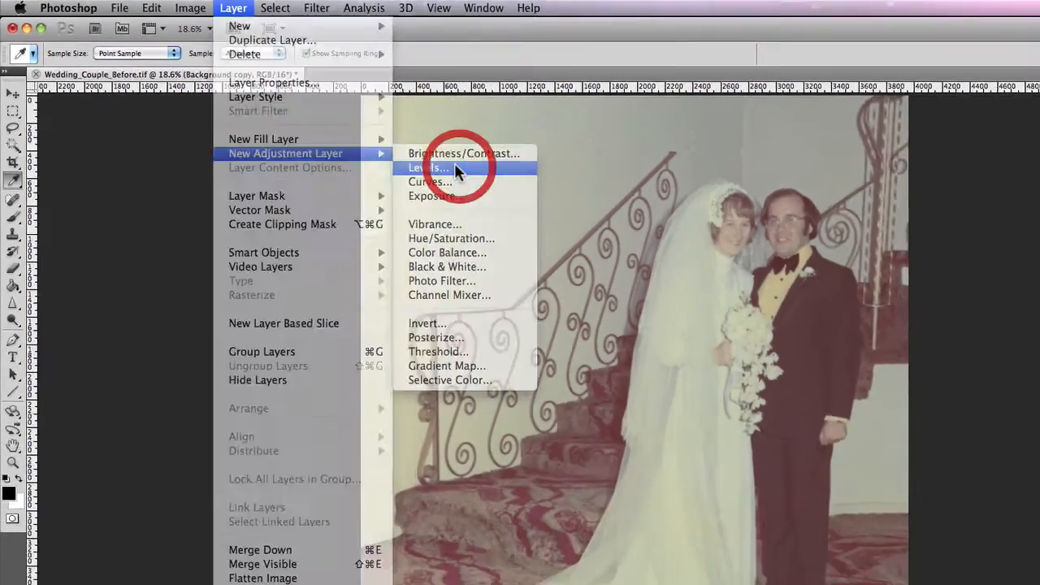
{"action": "left_click", "coordinate": [429, 167]}
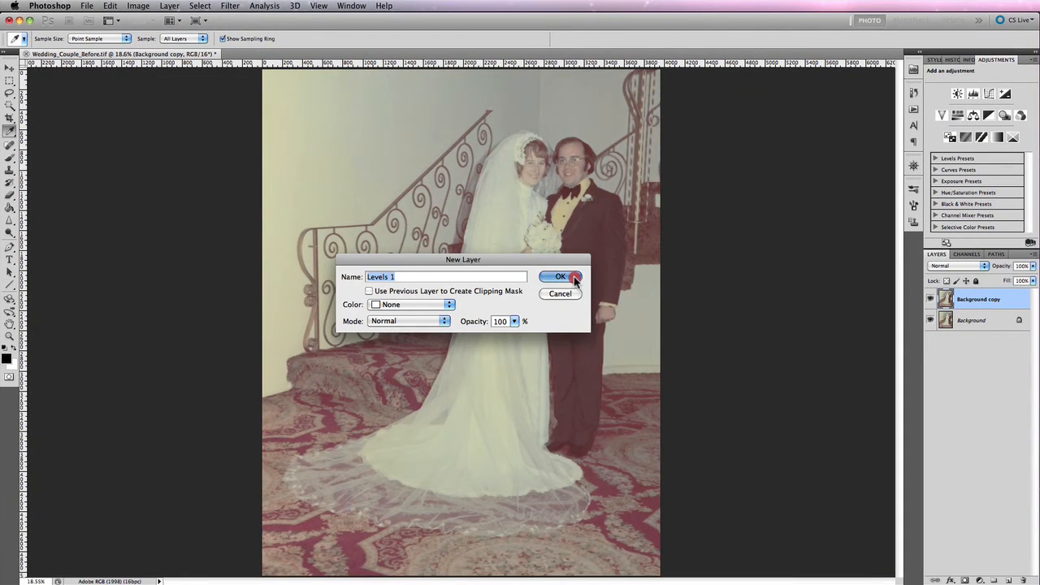
{"action": "left_click", "coordinate": [559, 276]}
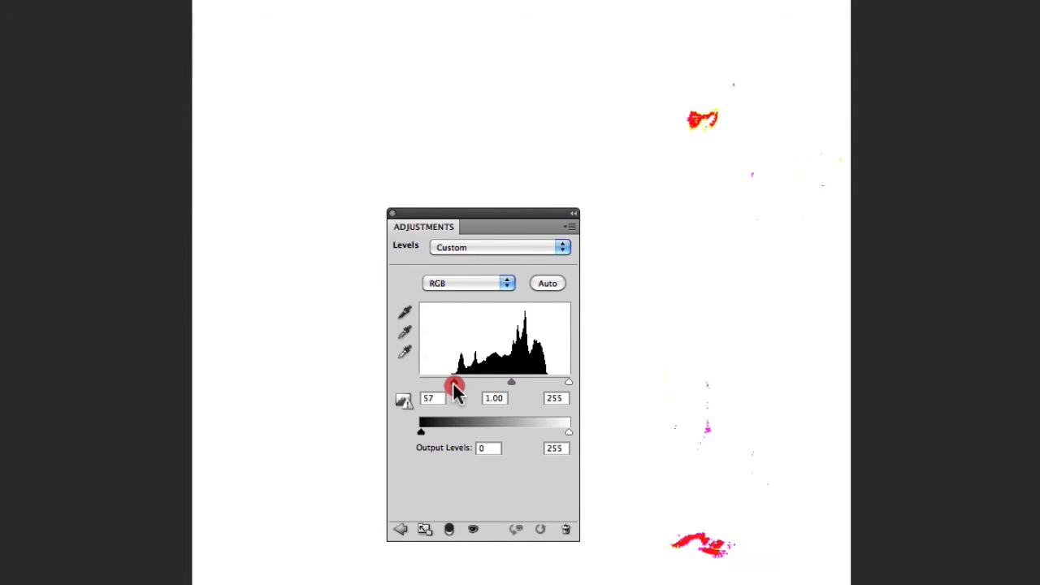
Set the Levels black input point to 51, just before shadow clipping.
{"action": "left_click_drag", "start_coordinate": [455, 382], "coordinate": [462, 382]}
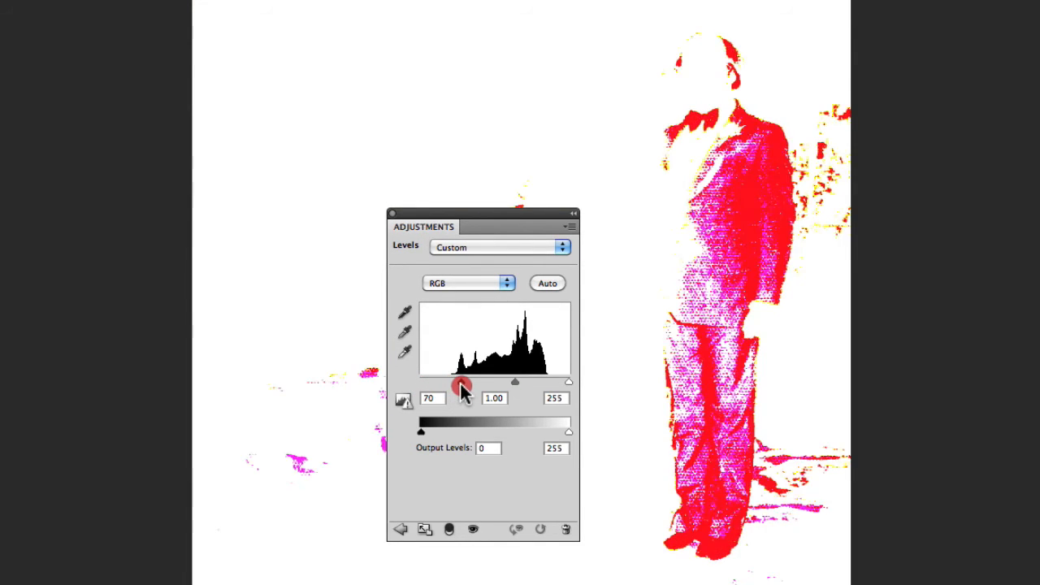
{"action": "left_click_drag", "start_coordinate": [463, 381], "coordinate": [462, 380]}
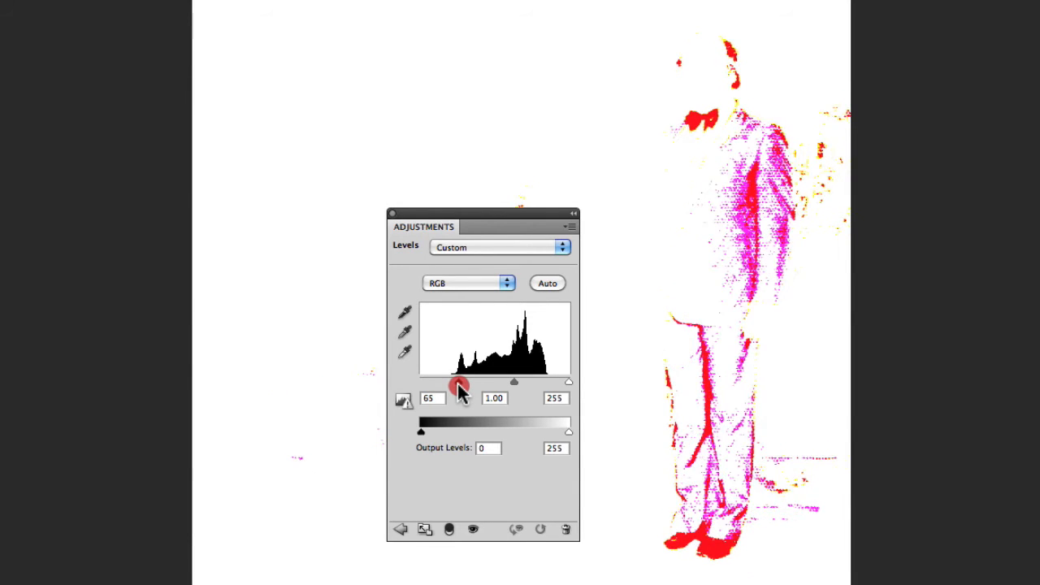
{"action": "left_click_drag", "start_coordinate": [462, 382], "coordinate": [455, 382]}
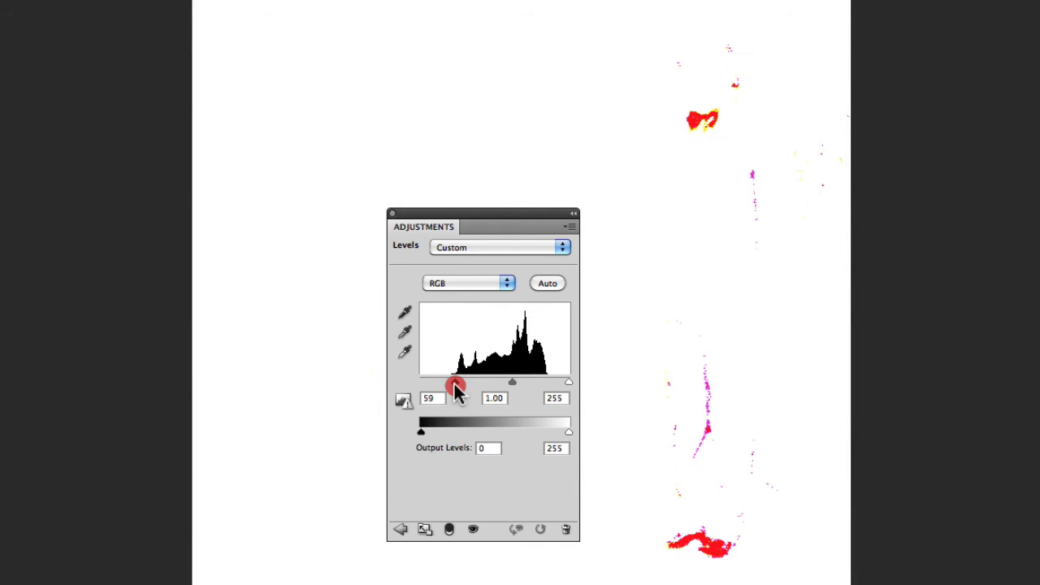
{"action": "left_click_drag", "start_coordinate": [456, 382], "coordinate": [452, 382]}
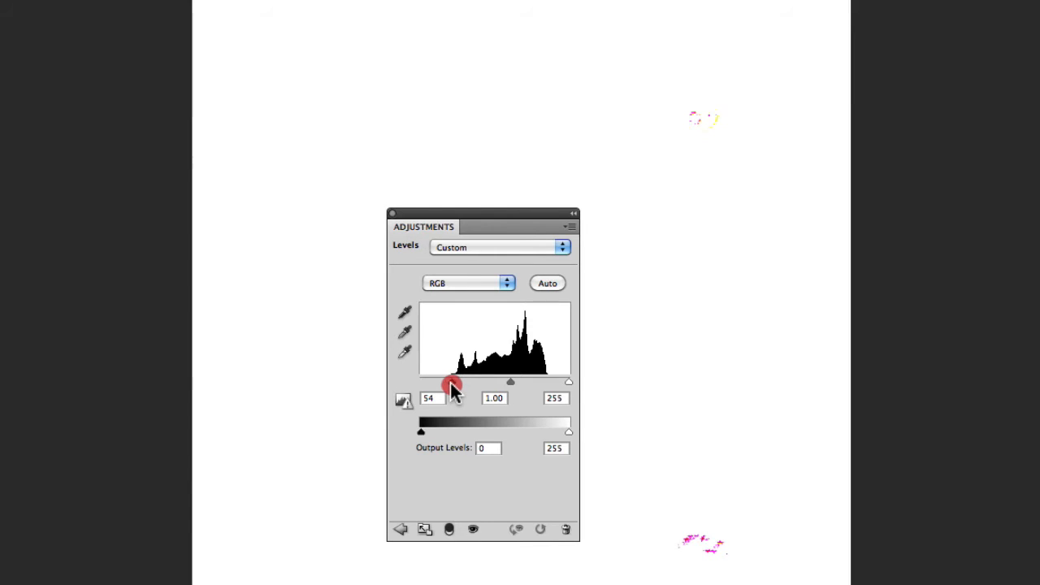
{"action": "left_click_drag", "start_coordinate": [455, 382], "coordinate": [452, 382]}
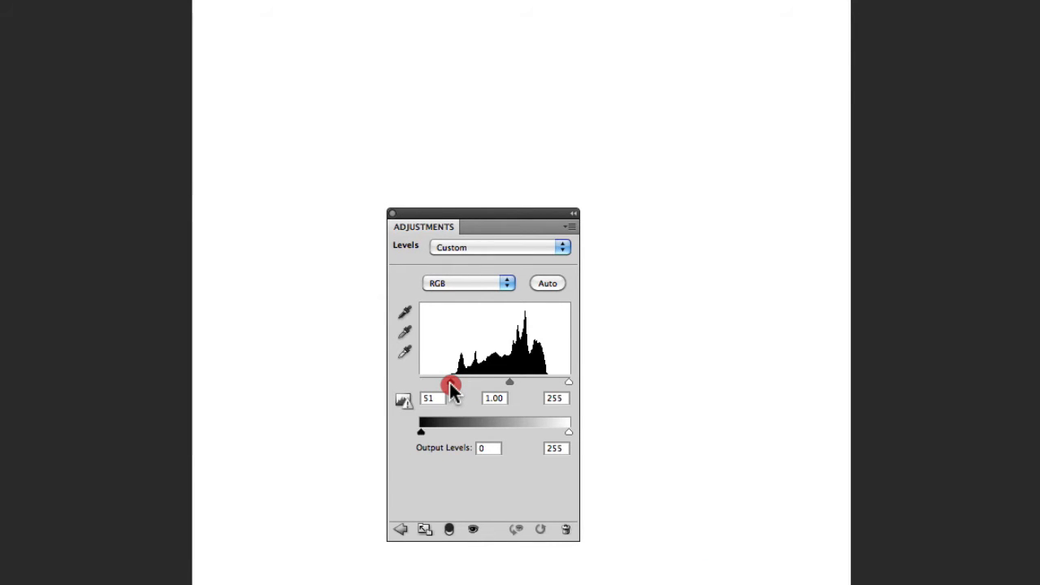
{"action": "left_click_drag", "start_coordinate": [449, 382], "coordinate": [454, 382]}
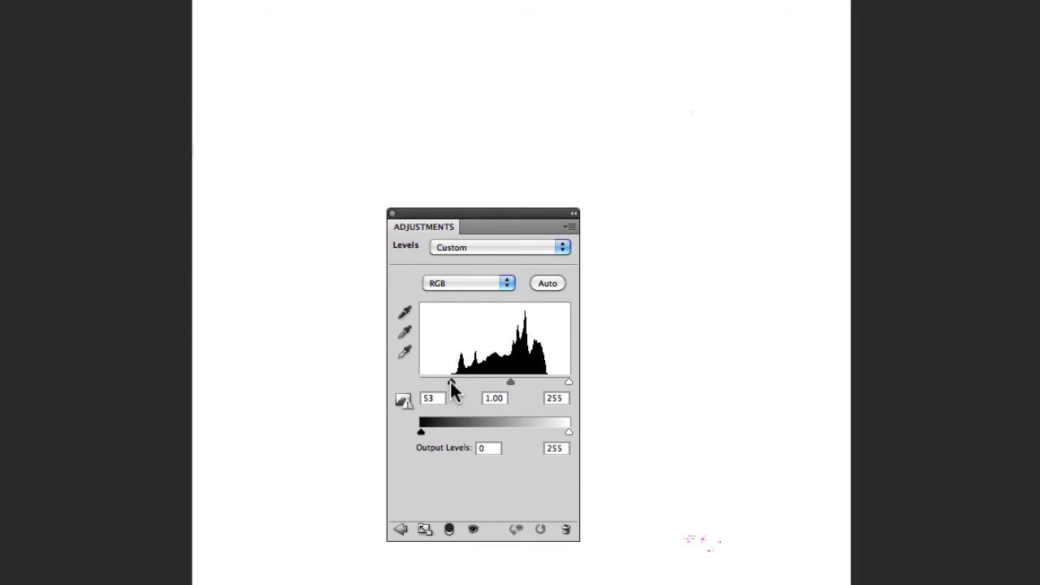
{"action": "left_click_drag", "start_coordinate": [454, 382], "coordinate": [449, 382]}
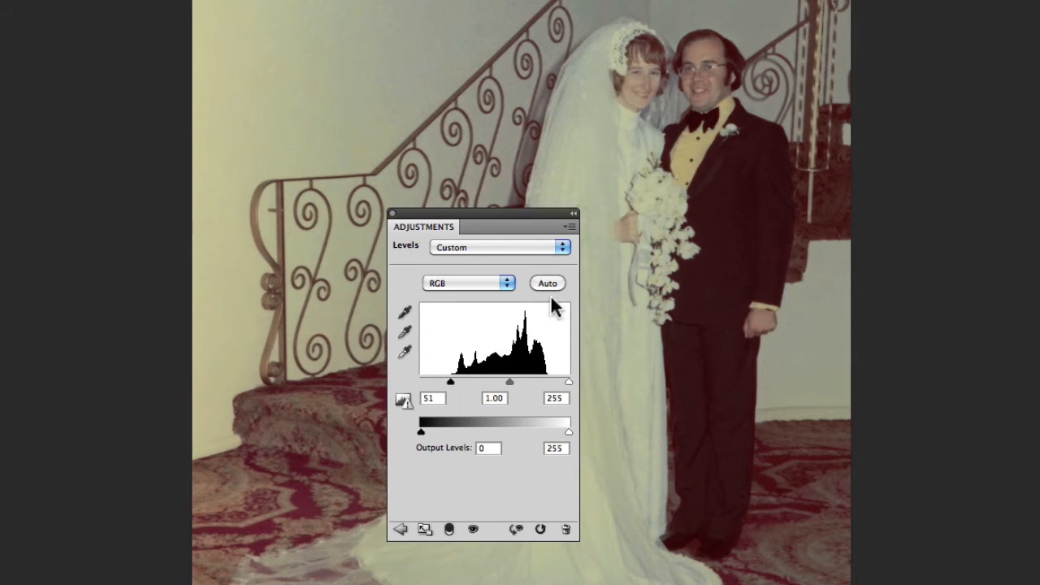
Pull the Levels white input point in to 218 where the highlights begin.
{"action": "left_click_drag", "start_coordinate": [569, 382], "coordinate": [567, 383]}
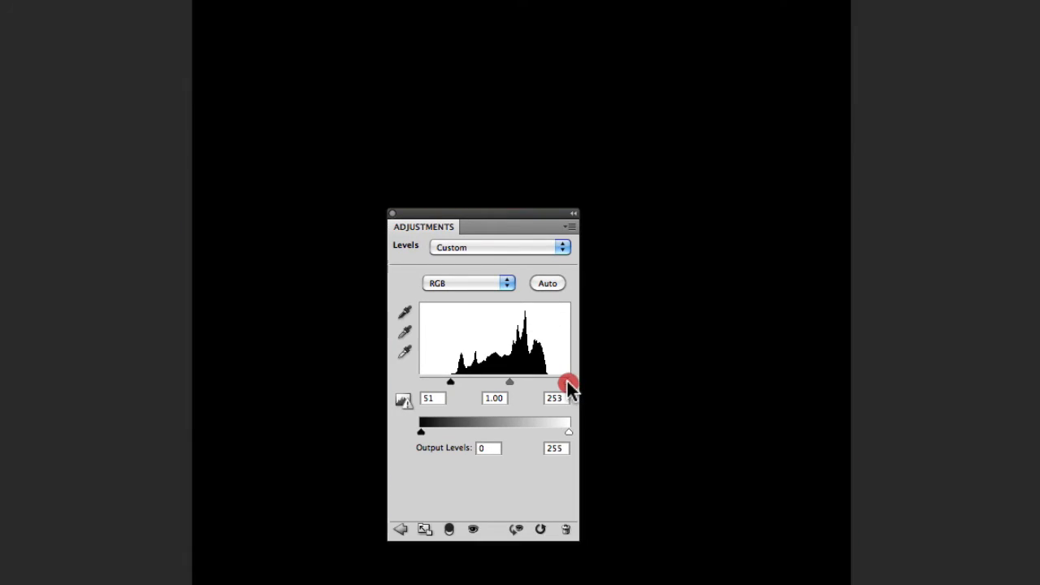
{"action": "left_click_drag", "start_coordinate": [569, 383], "coordinate": [546, 384]}
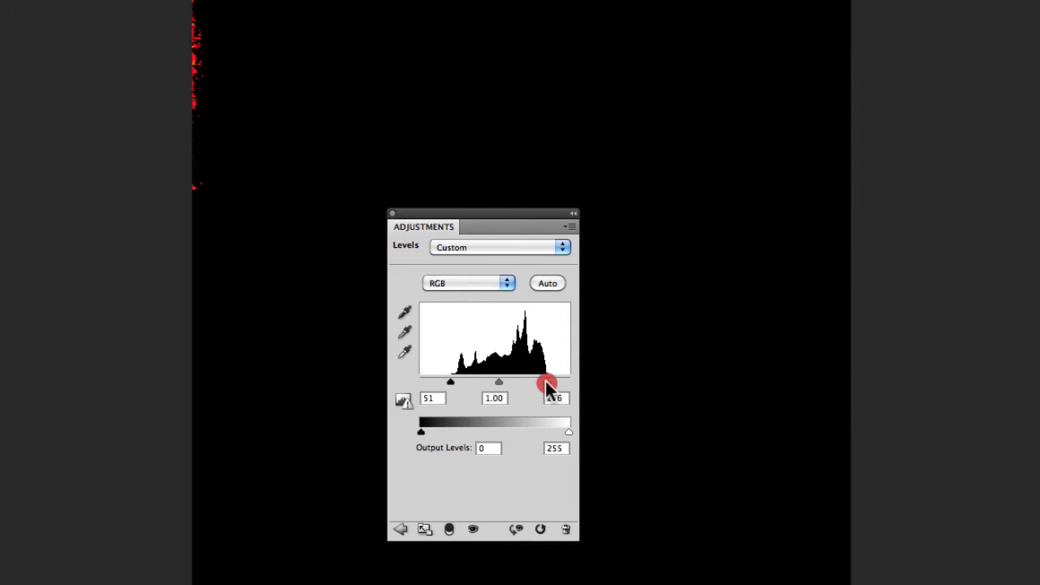
{"action": "left_click_drag", "start_coordinate": [546, 383], "coordinate": [546, 383]}
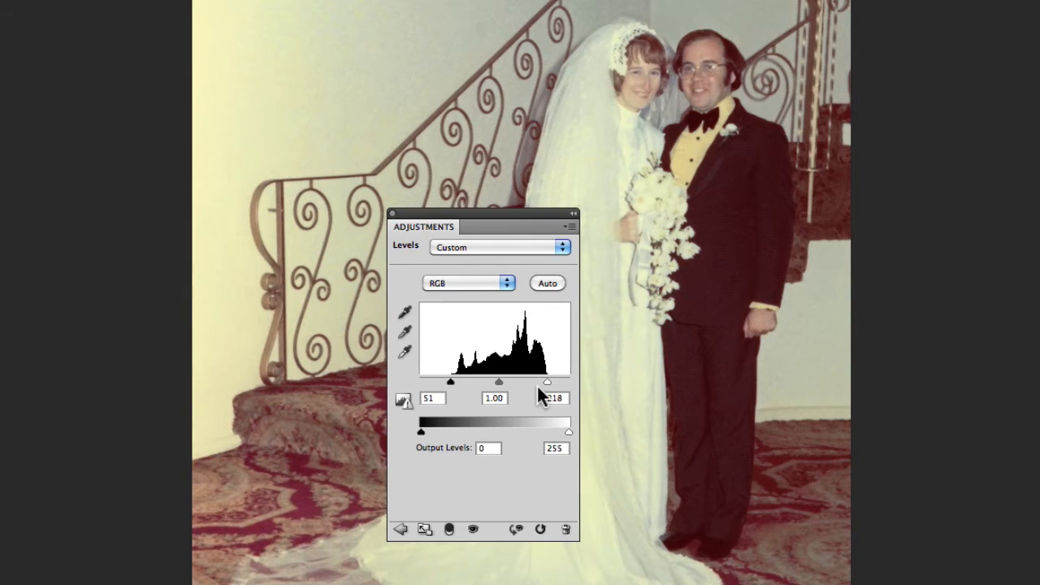
{"action": "mouse_move", "coordinate": [501, 219]}
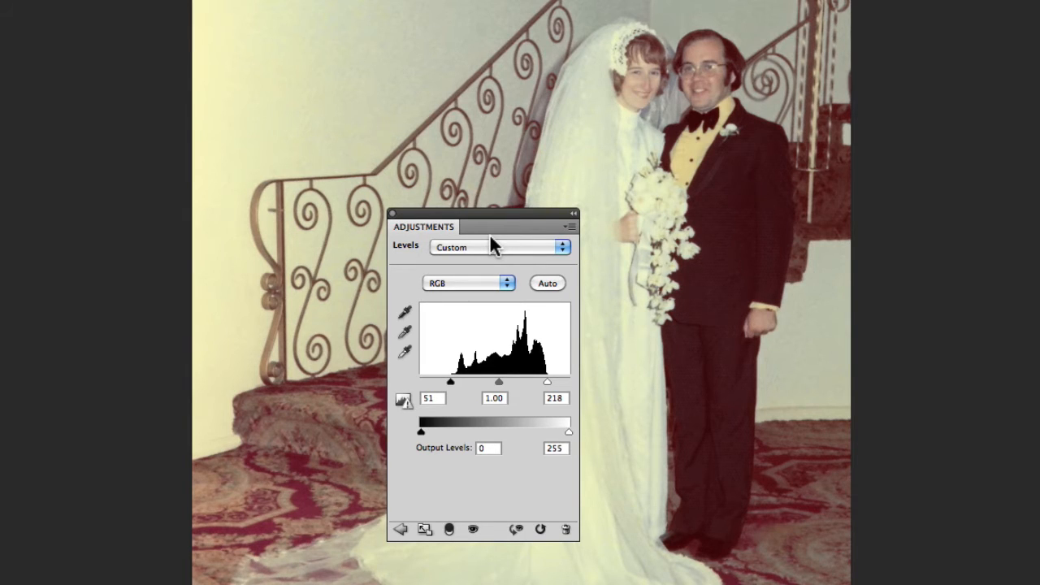
{"action": "mouse_move", "coordinate": [501, 226]}
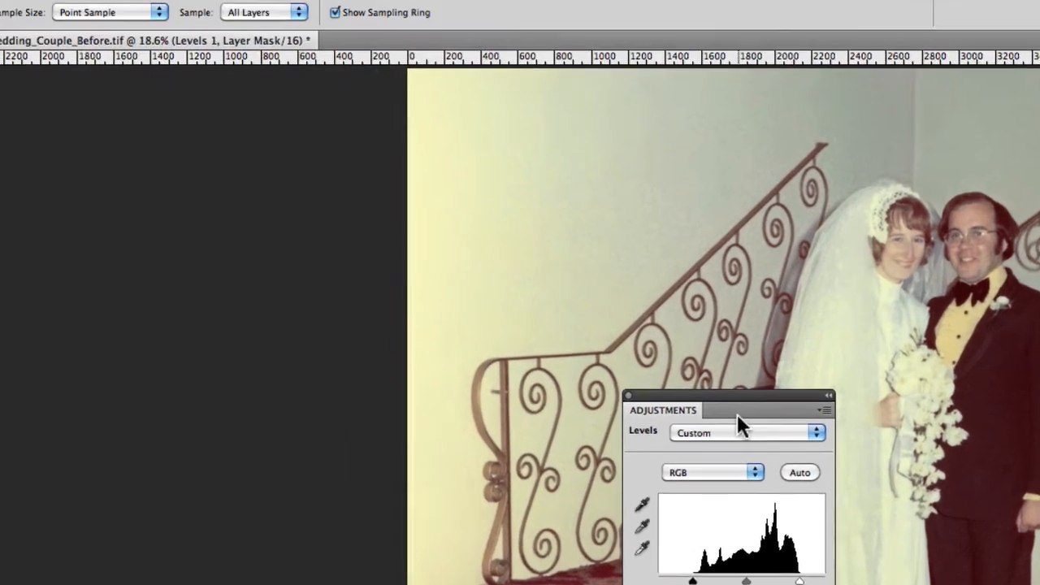
Bring up the Layer menu's New Adjustment Layer list.
{"action": "left_click", "coordinate": [322, 10]}
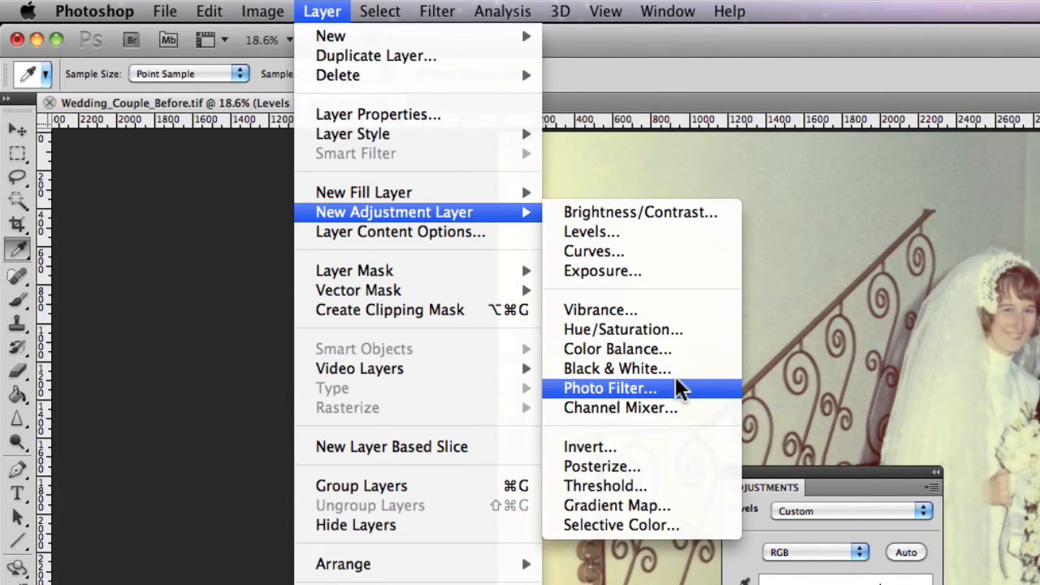
{"action": "mouse_move", "coordinate": [699, 526]}
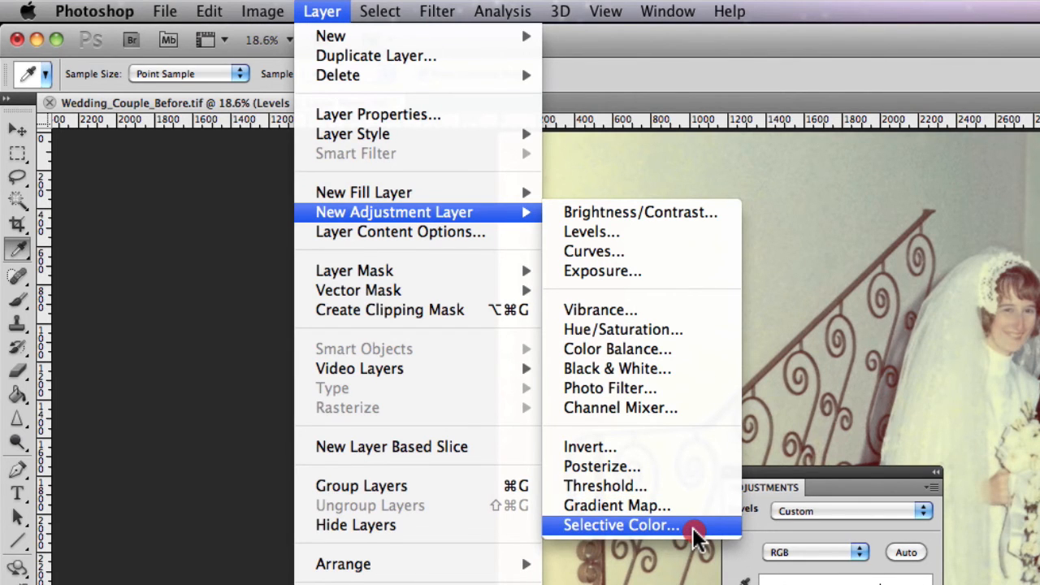
Add a Selective Color adjustment layer above the Levels layer.
{"action": "left_click", "coordinate": [621, 525]}
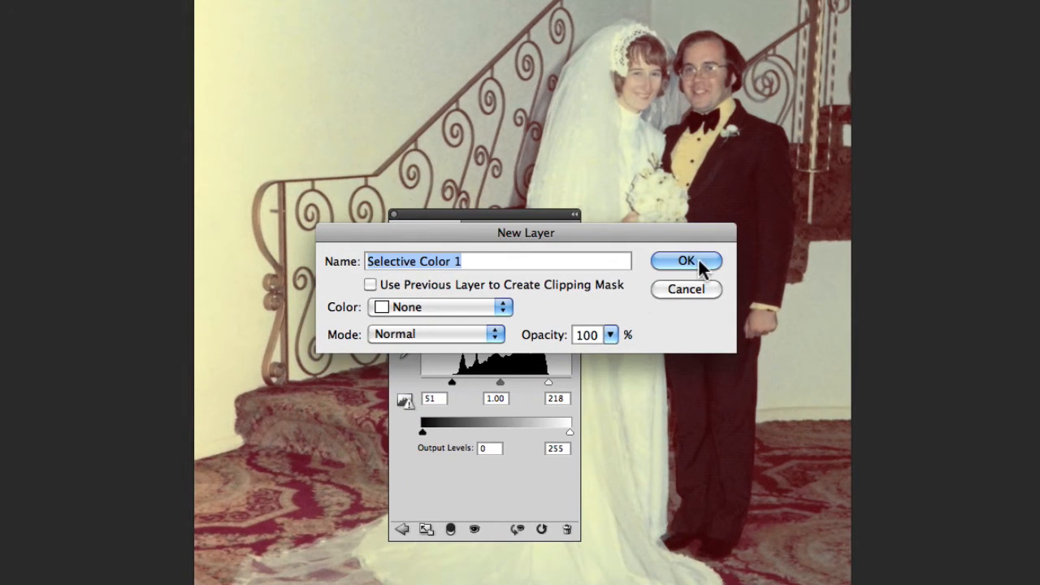
{"action": "left_click", "coordinate": [686, 261]}
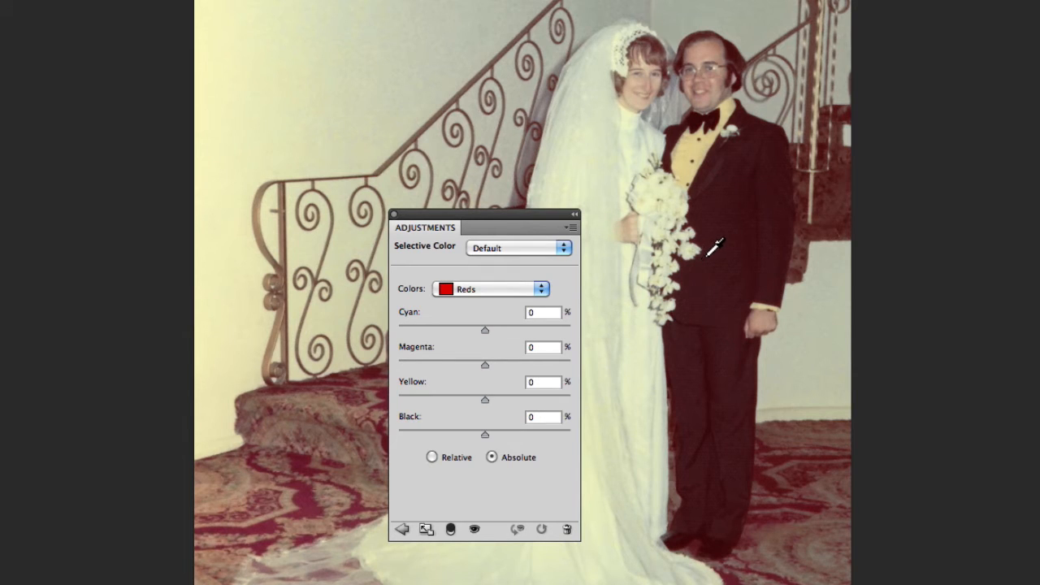
{"action": "mouse_move", "coordinate": [722, 260]}
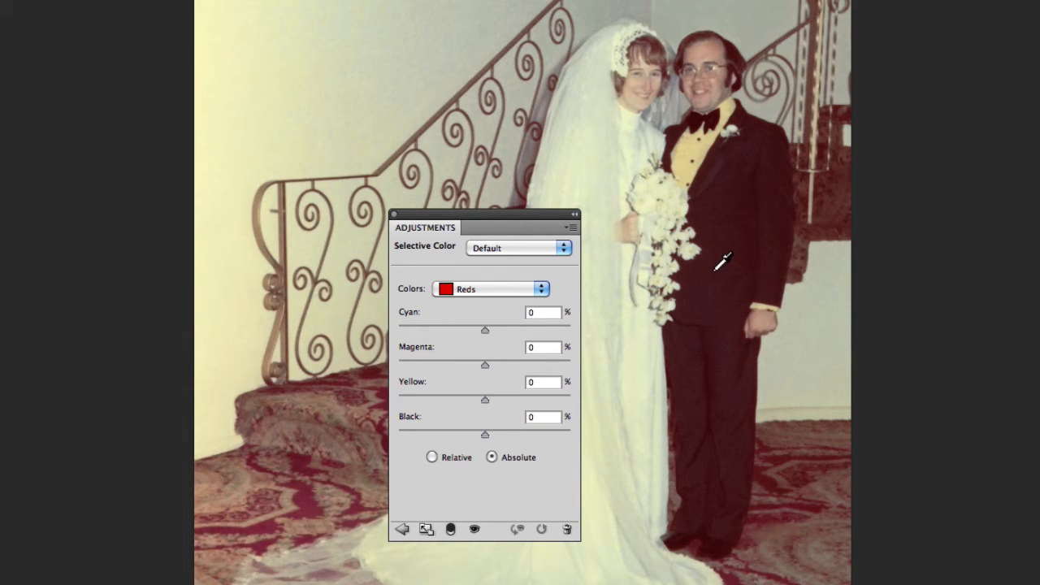
{"action": "mouse_move", "coordinate": [821, 269]}
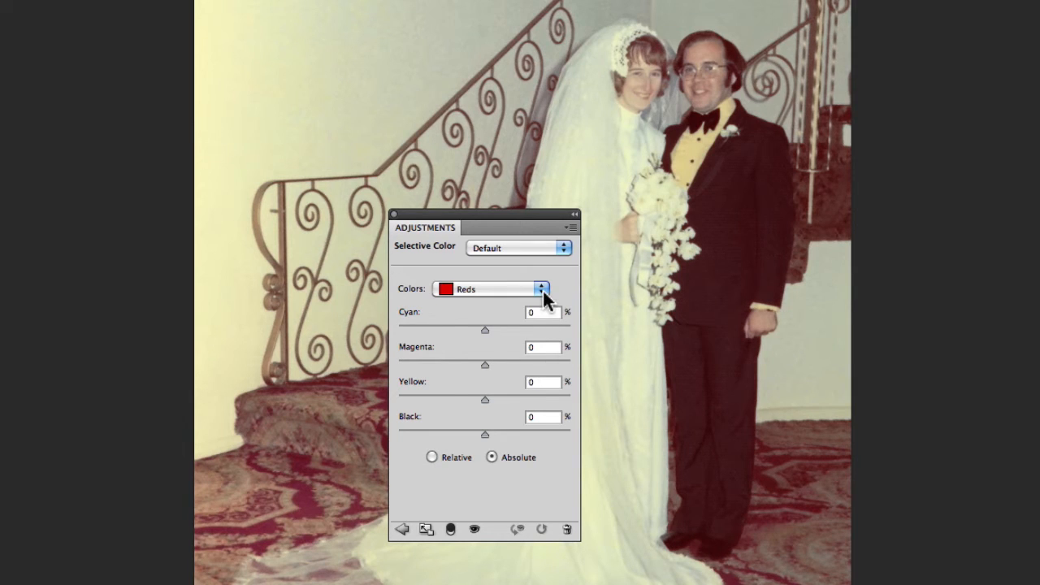
Reduce Yellow in the Whites range to about -25.
{"action": "left_click", "coordinate": [540, 290]}
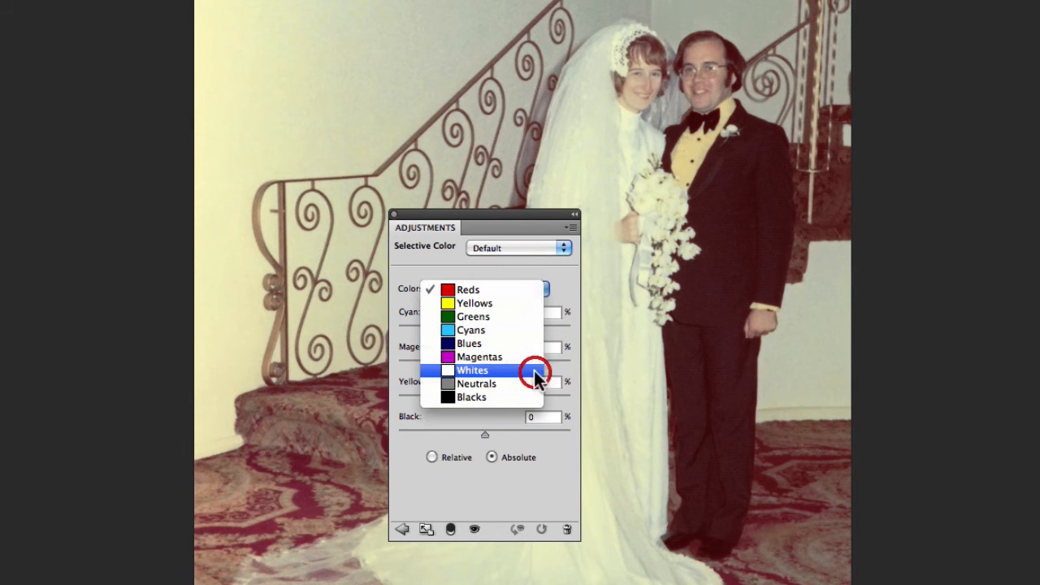
{"action": "left_click", "coordinate": [473, 371]}
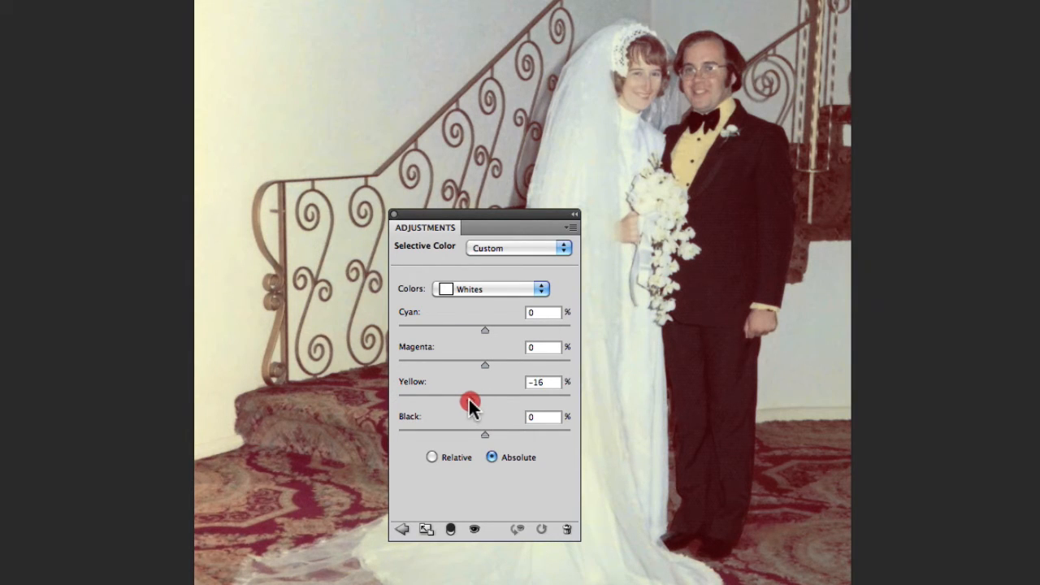
{"action": "left_click_drag", "start_coordinate": [471, 400], "coordinate": [459, 400]}
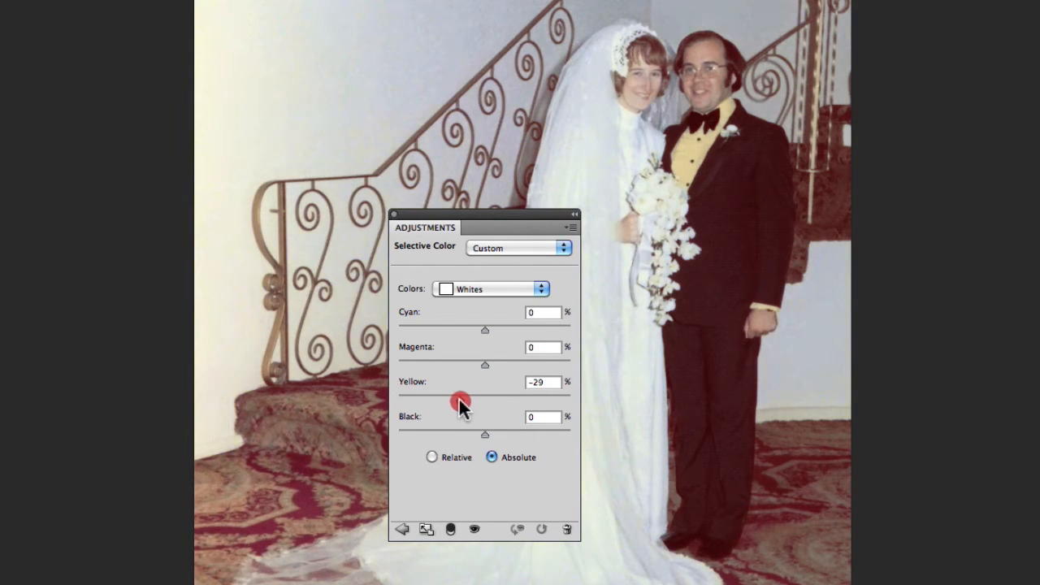
{"action": "left_click_drag", "start_coordinate": [459, 400], "coordinate": [470, 400]}
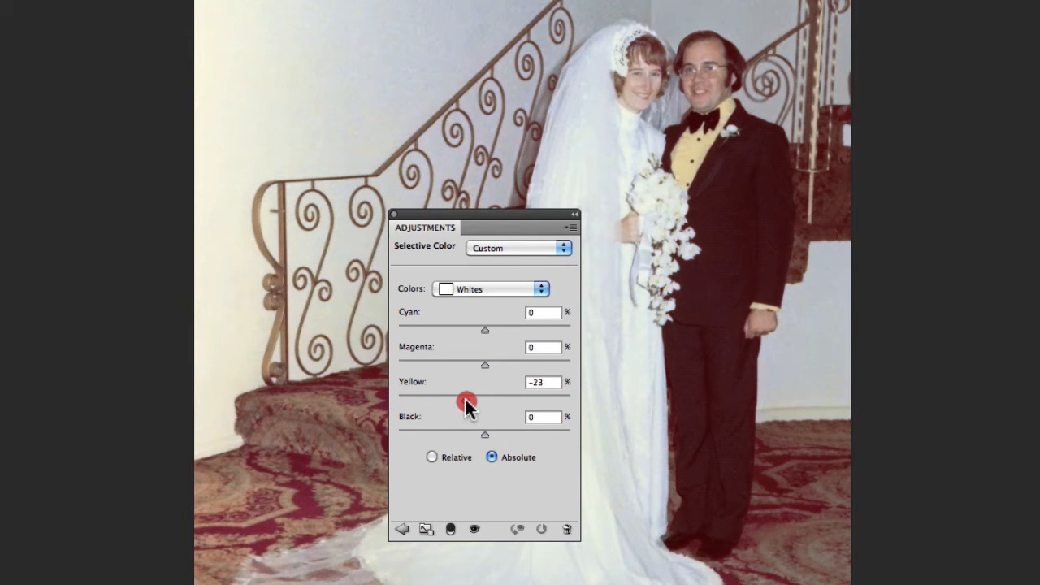
{"action": "left_click_drag", "start_coordinate": [484, 399], "coordinate": [481, 399]}
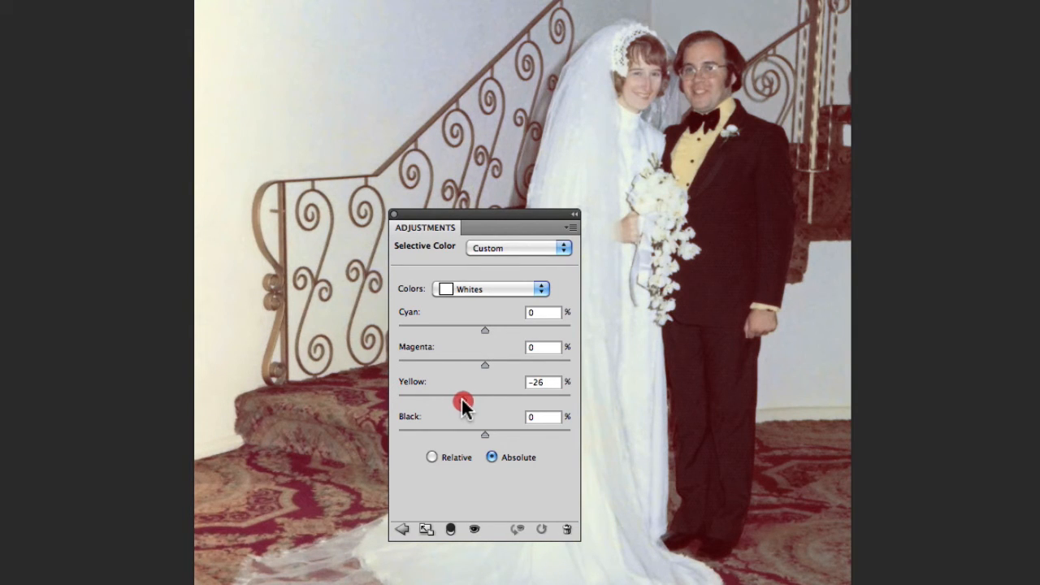
{"action": "left_click_drag", "start_coordinate": [463, 400], "coordinate": [442, 400]}
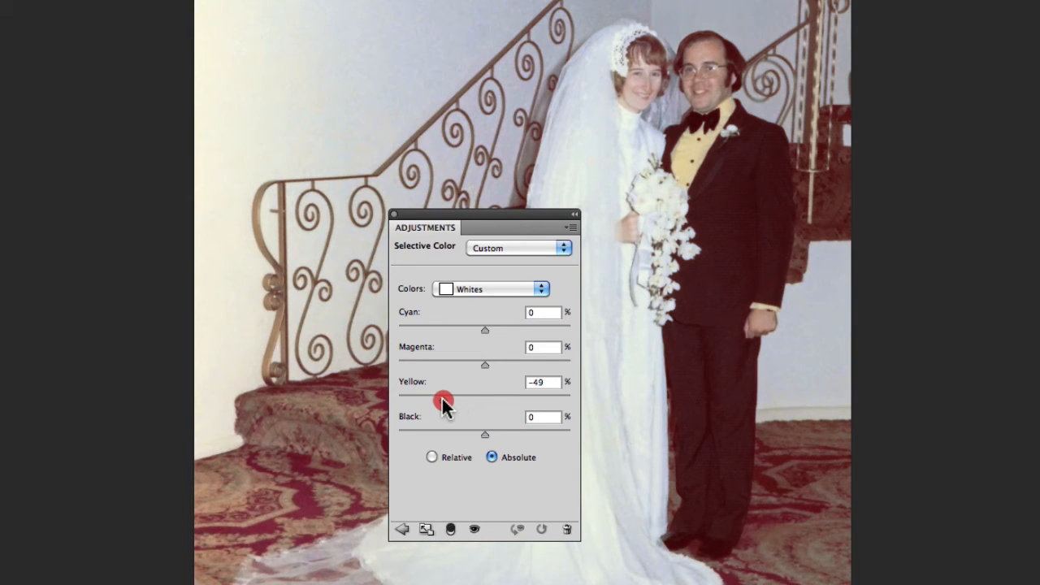
{"action": "left_click_drag", "start_coordinate": [445, 403], "coordinate": [447, 403]}
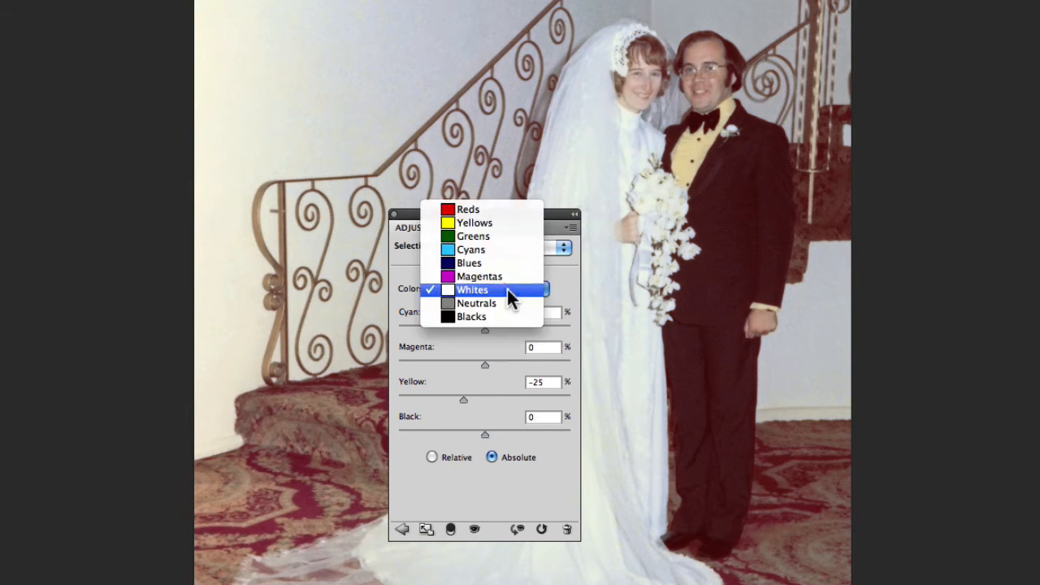
Reduce Yellow in the Neutrals range to -13.
{"action": "left_click", "coordinate": [476, 304]}
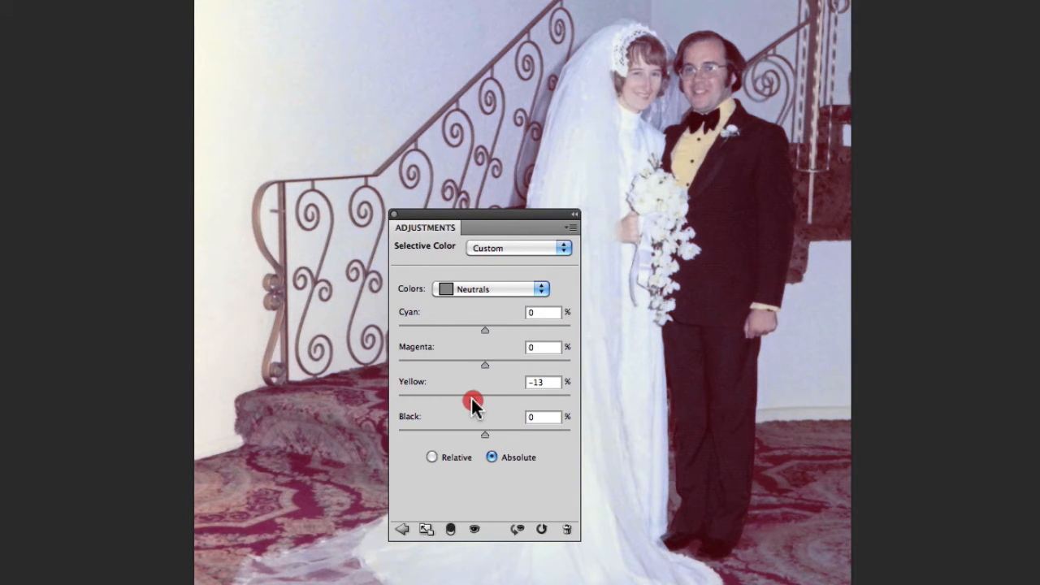
{"action": "left_click_drag", "start_coordinate": [475, 398], "coordinate": [484, 398]}
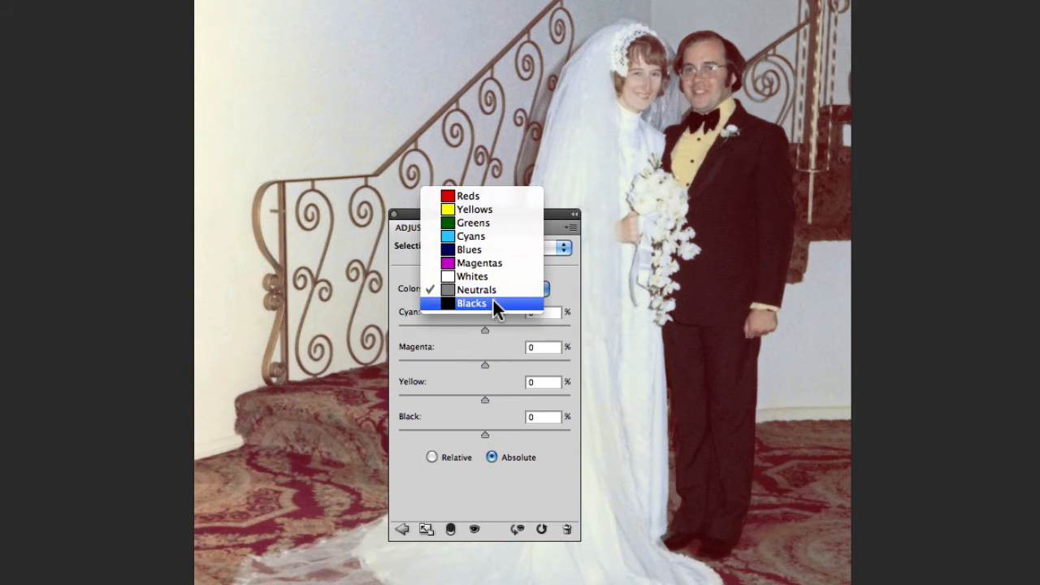
Target the Blacks range in the Selective Color layer.
{"action": "left_click", "coordinate": [471, 304]}
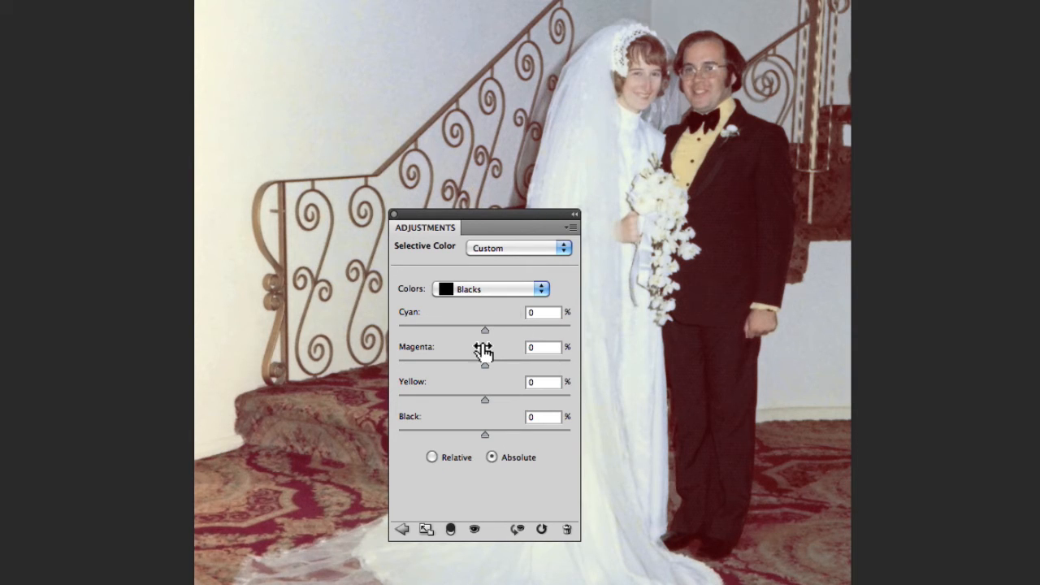
Raise Cyan in the Blacks range to +25.
{"action": "left_click_drag", "start_coordinate": [484, 328], "coordinate": [498, 329]}
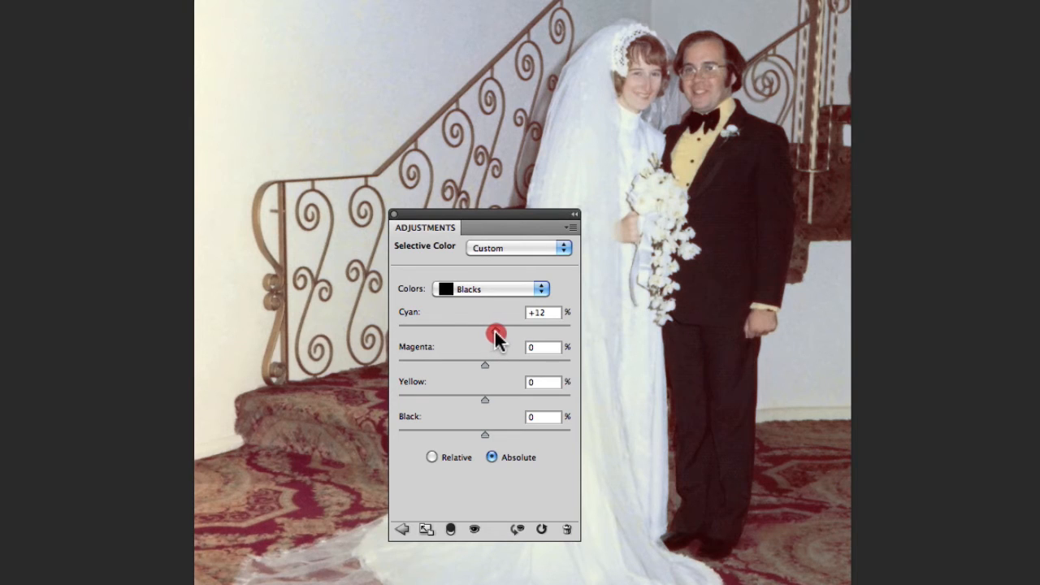
{"action": "left_click_drag", "start_coordinate": [494, 333], "coordinate": [508, 334]}
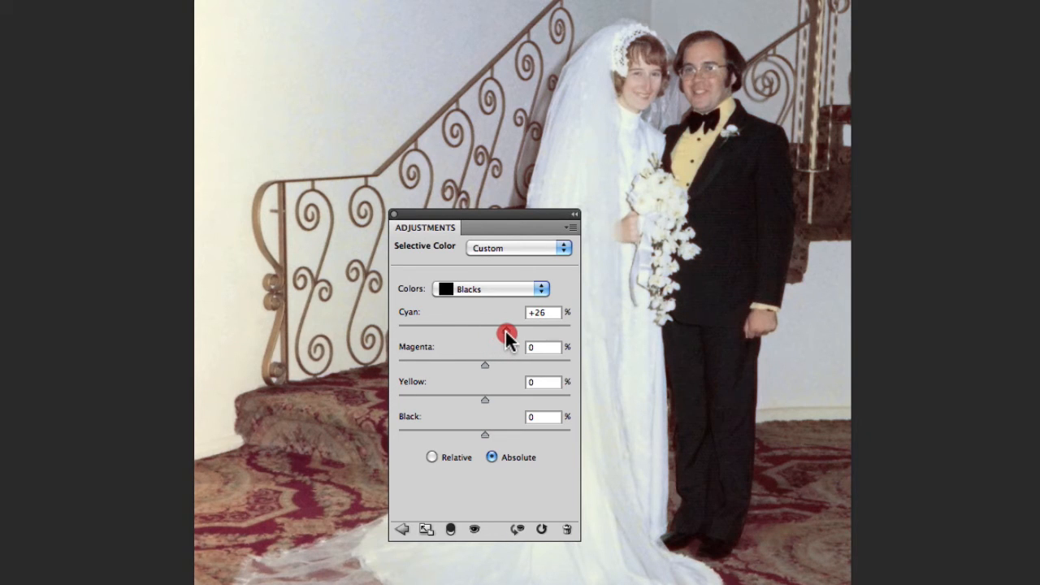
{"action": "left_click_drag", "start_coordinate": [508, 334], "coordinate": [501, 326]}
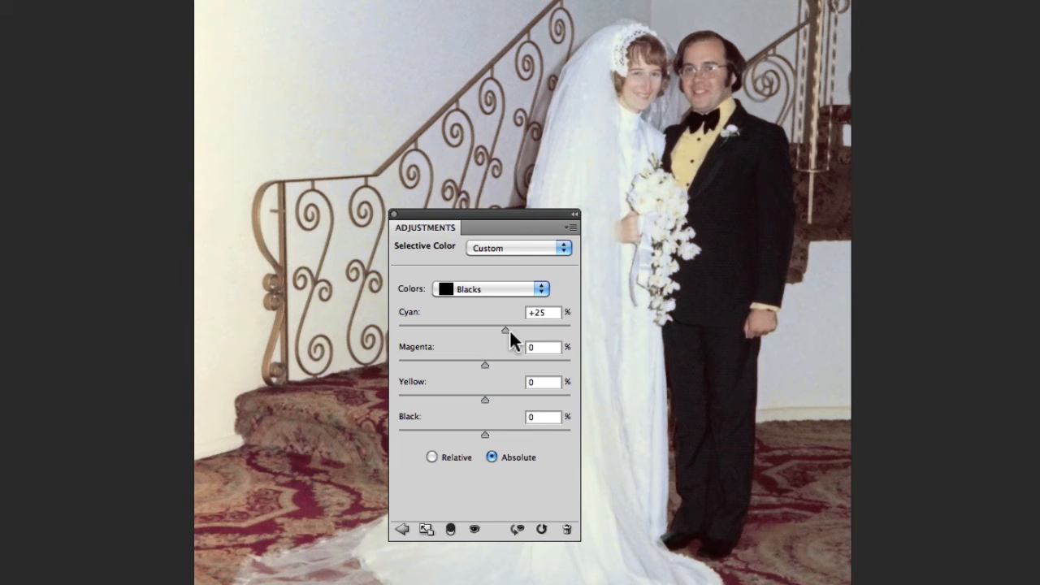
{"action": "mouse_move", "coordinate": [510, 346]}
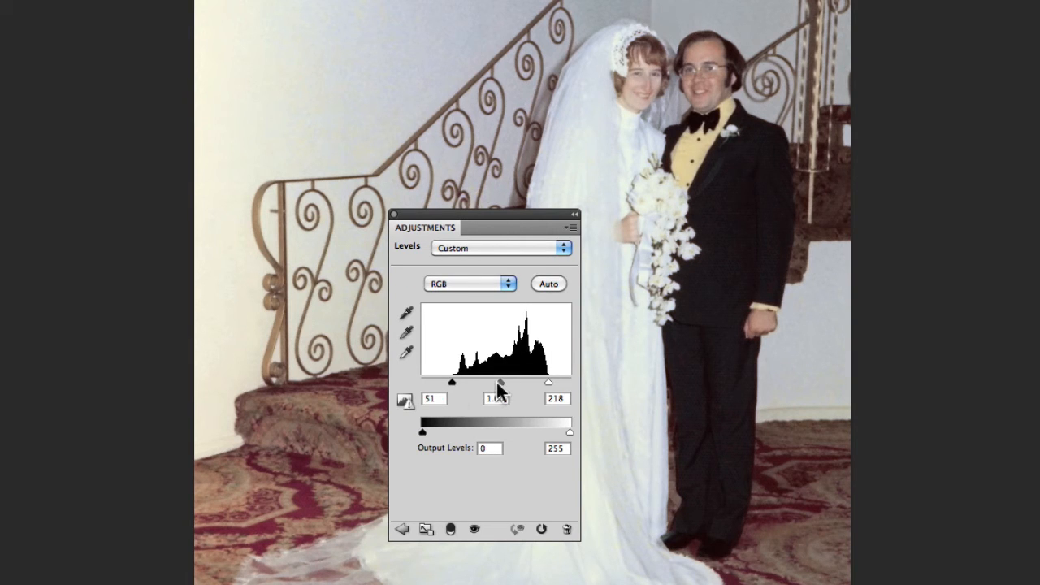
Nudge the Levels gray midtone slider slightly to fine-tune overall brightness.
{"action": "left_click", "coordinate": [501, 382]}
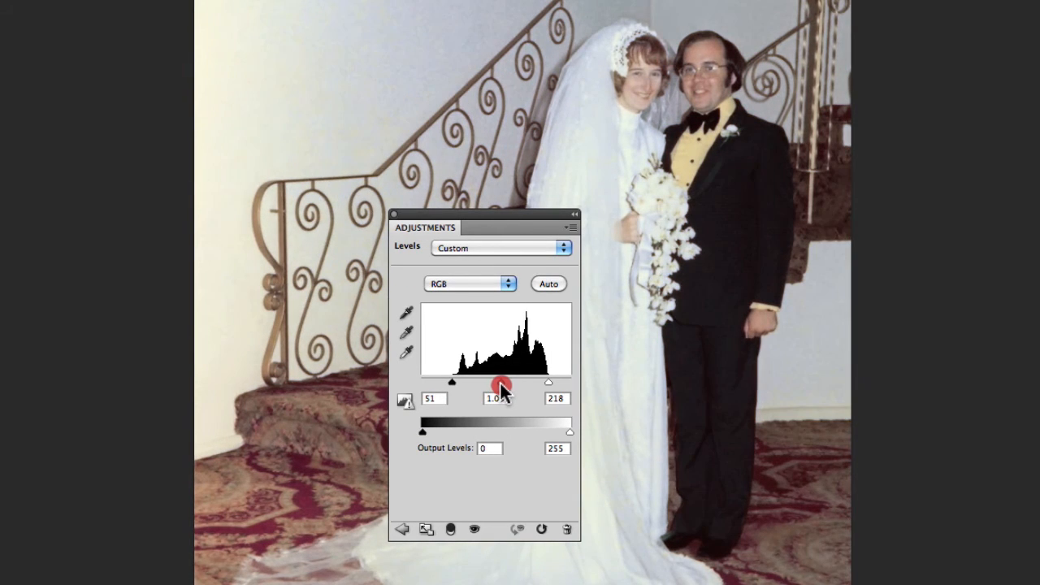
{"action": "left_click_drag", "start_coordinate": [501, 382], "coordinate": [499, 382]}
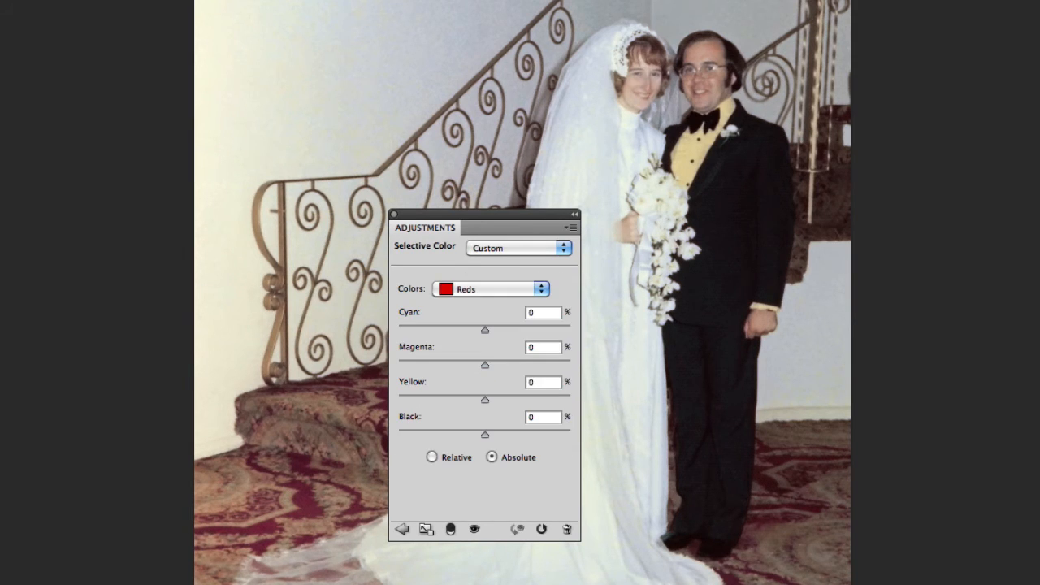
Reduce cyan in the Reds range of the Selective Color adjustment.
{"action": "left_click_drag", "start_coordinate": [485, 330], "coordinate": [468, 330]}
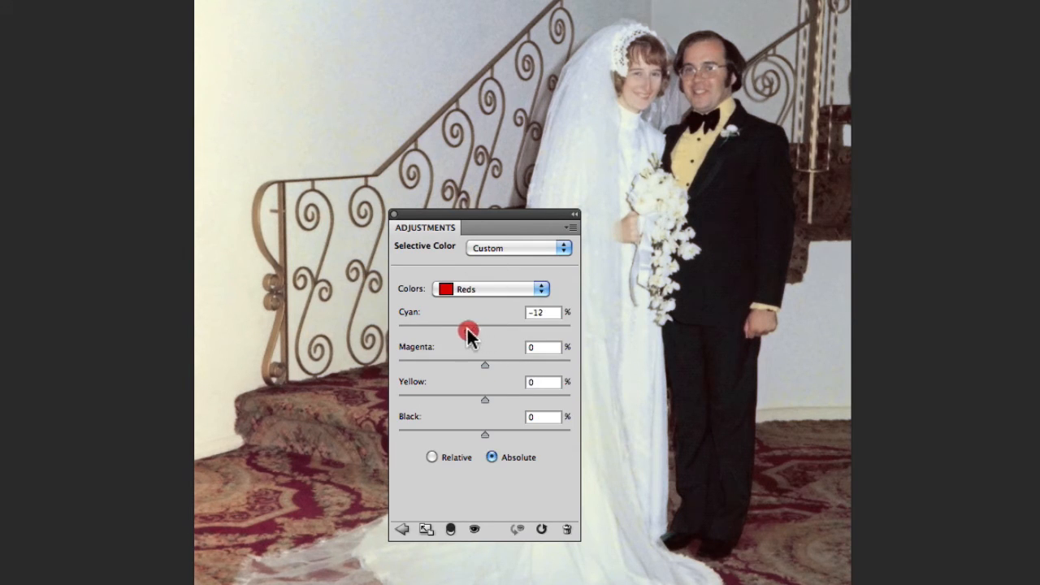
{"action": "left_click_drag", "start_coordinate": [470, 328], "coordinate": [457, 328]}
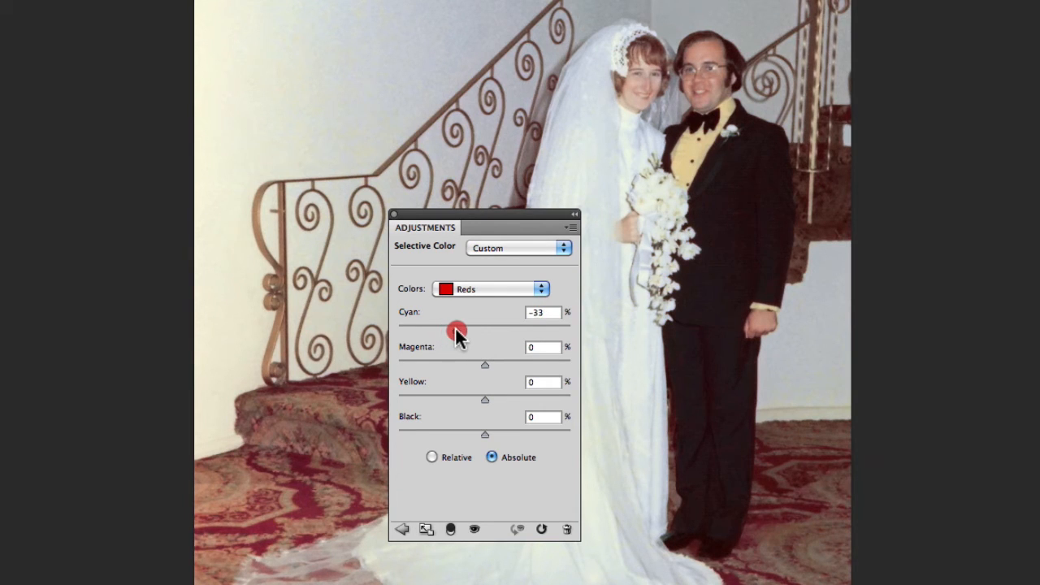
{"action": "left_click_drag", "start_coordinate": [455, 328], "coordinate": [462, 328]}
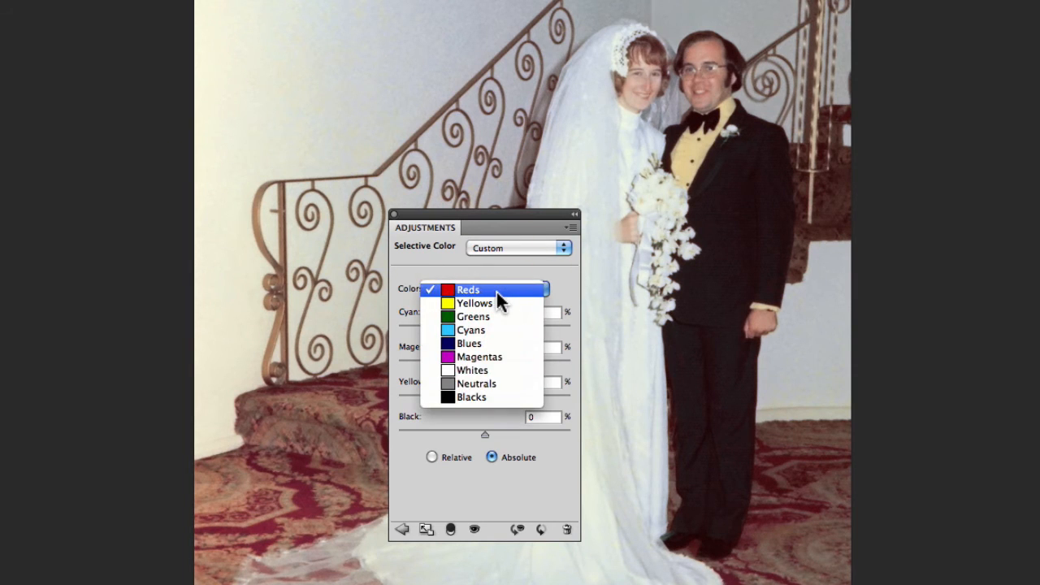
Switch Selective Color to Whites and set Yellow to -25.
{"action": "left_click", "coordinate": [472, 370]}
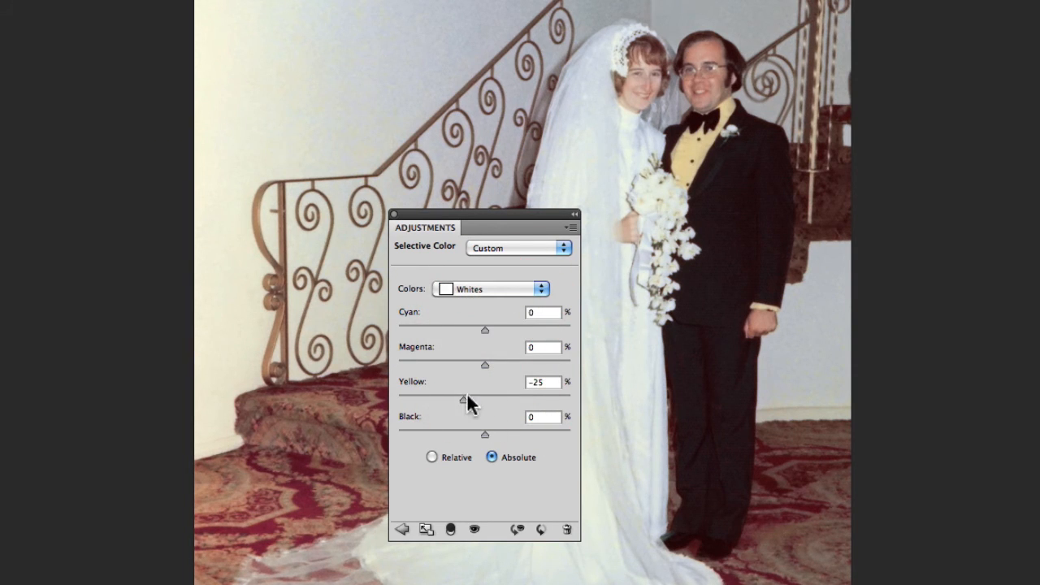
{"action": "left_click_drag", "start_coordinate": [485, 397], "coordinate": [456, 397]}
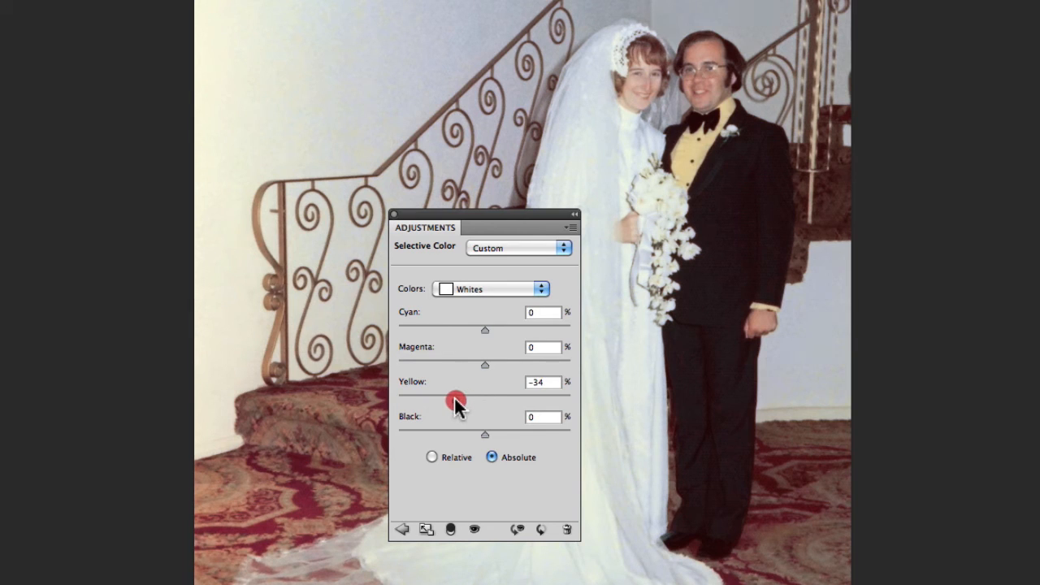
{"action": "left_click_drag", "start_coordinate": [484, 400], "coordinate": [446, 400]}
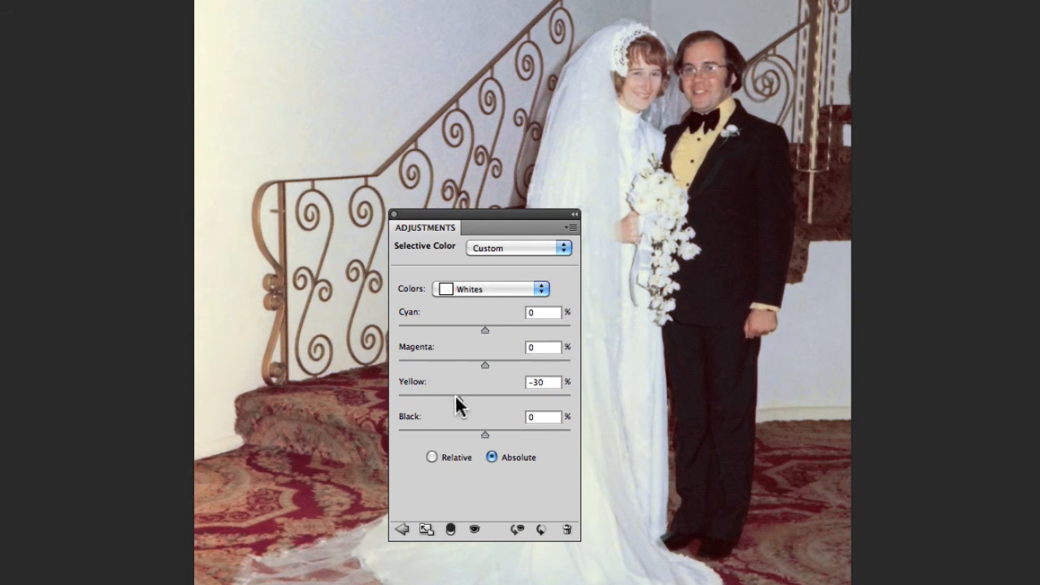
{"action": "left_click_drag", "start_coordinate": [484, 399], "coordinate": [488, 398]}
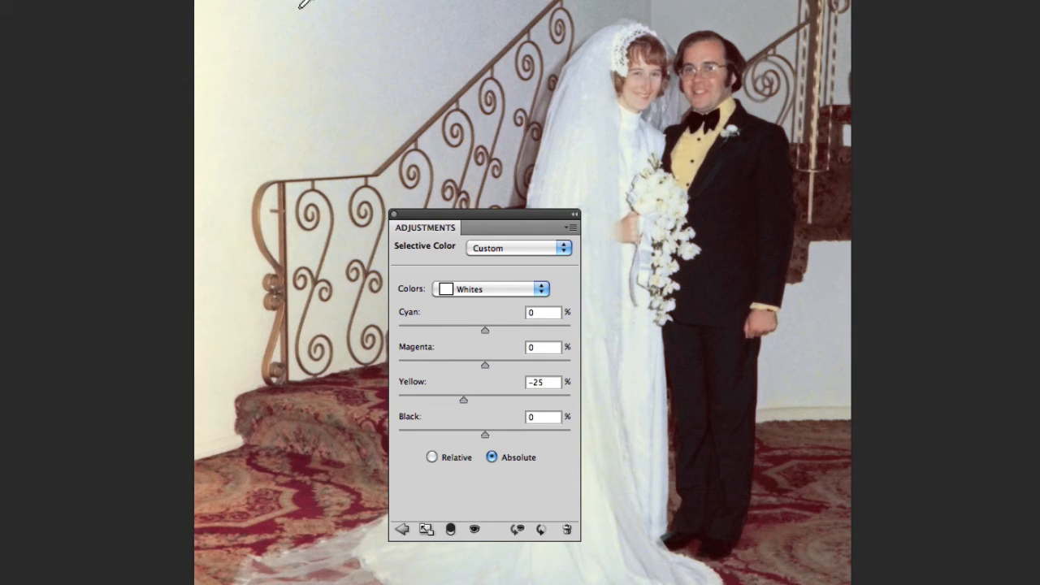
{"action": "mouse_move", "coordinate": [253, 332]}
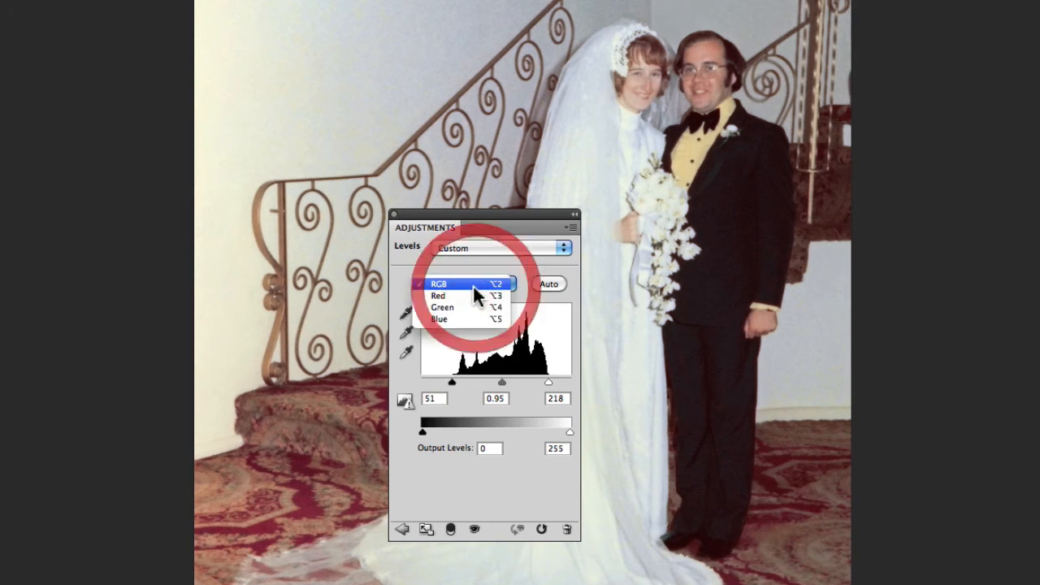
On the Levels Blue channel, lower the white point slightly and set the midtone to 0.93.
{"action": "left_click", "coordinate": [444, 317]}
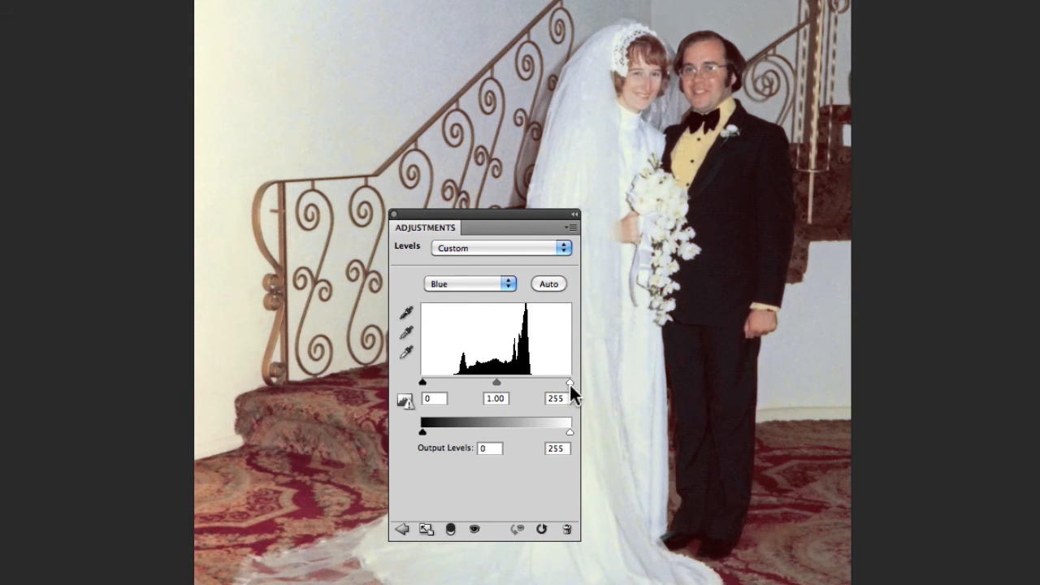
{"action": "left_click_drag", "start_coordinate": [569, 384], "coordinate": [561, 383]}
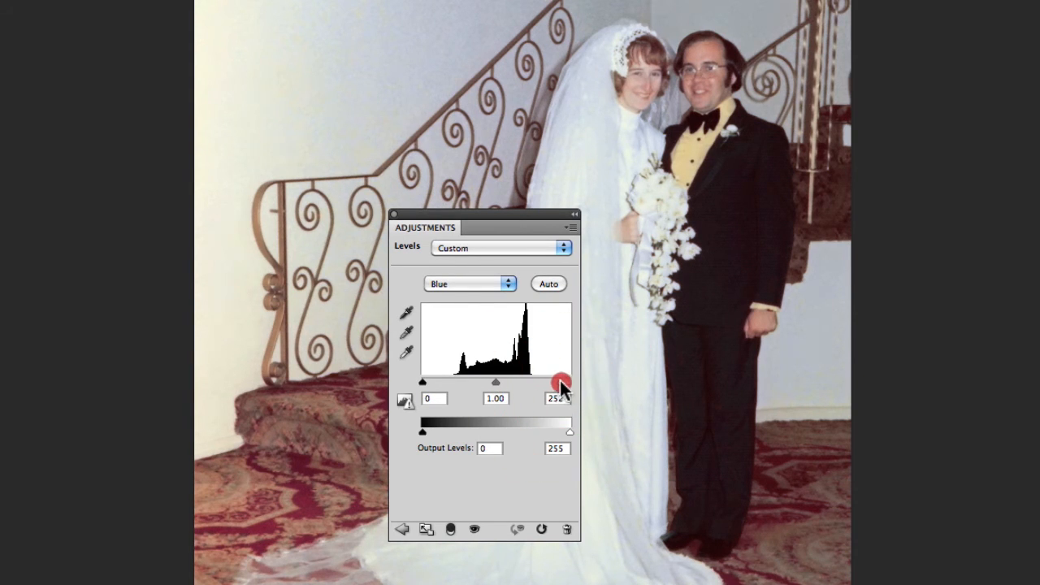
{"action": "left_click_drag", "start_coordinate": [560, 384], "coordinate": [552, 384]}
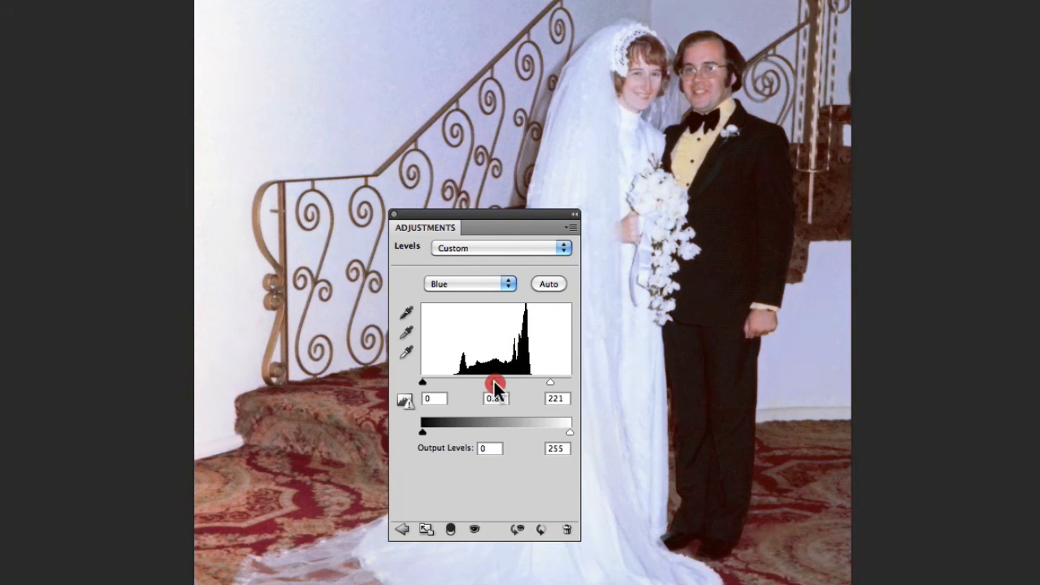
{"action": "left_click_drag", "start_coordinate": [495, 382], "coordinate": [559, 382]}
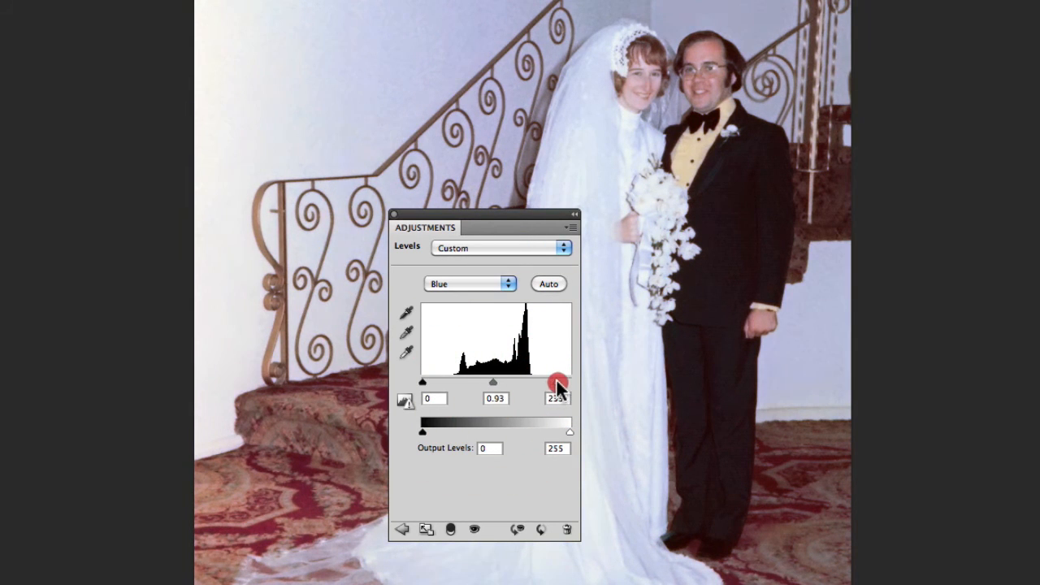
{"action": "left_click_drag", "start_coordinate": [559, 383], "coordinate": [559, 384]}
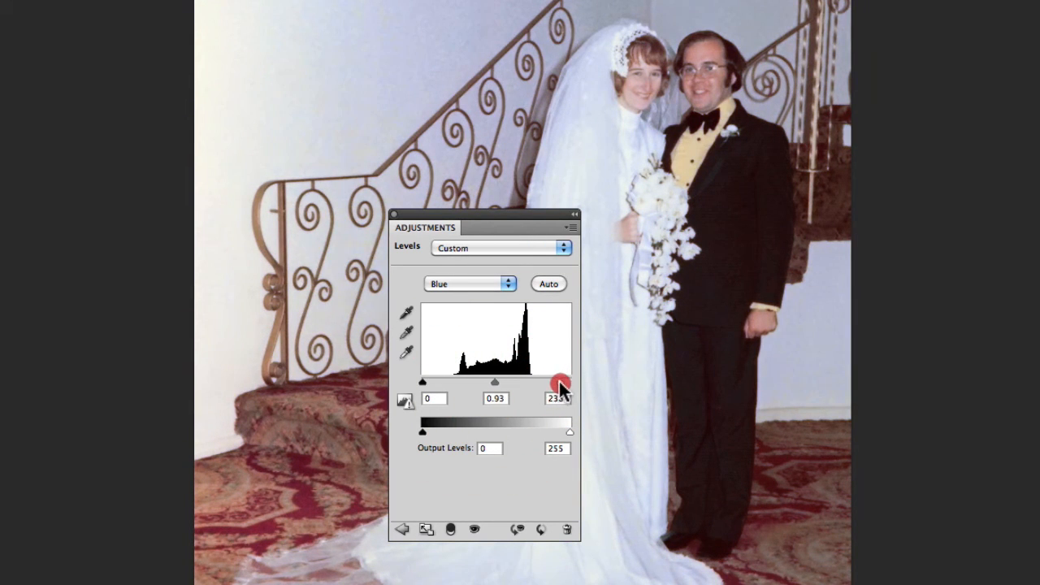
{"action": "left_click_drag", "start_coordinate": [559, 384], "coordinate": [561, 384]}
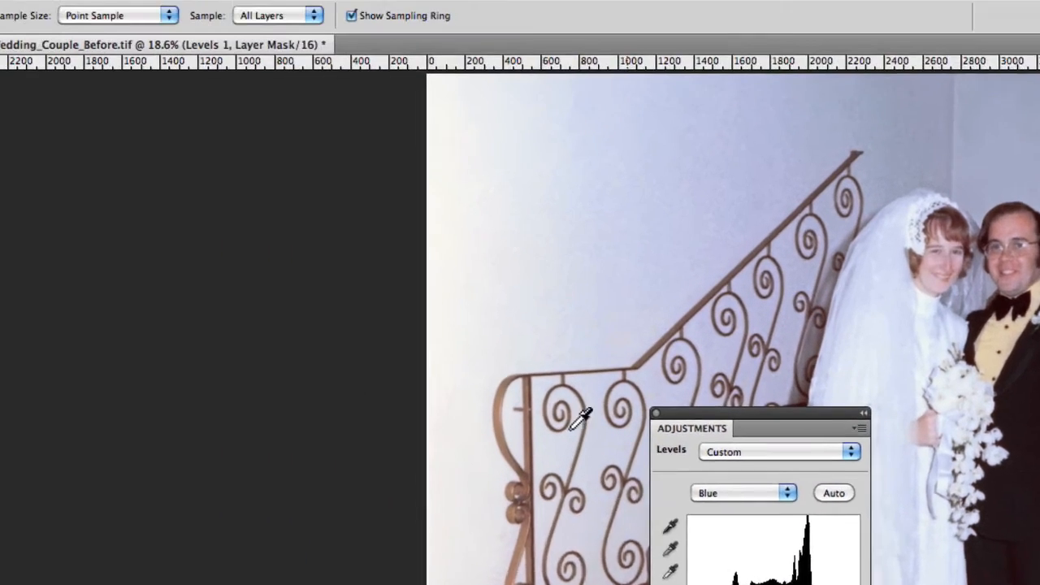
Add a new Hue/Saturation adjustment layer from the Layer menu.
{"action": "left_click", "coordinate": [338, 12]}
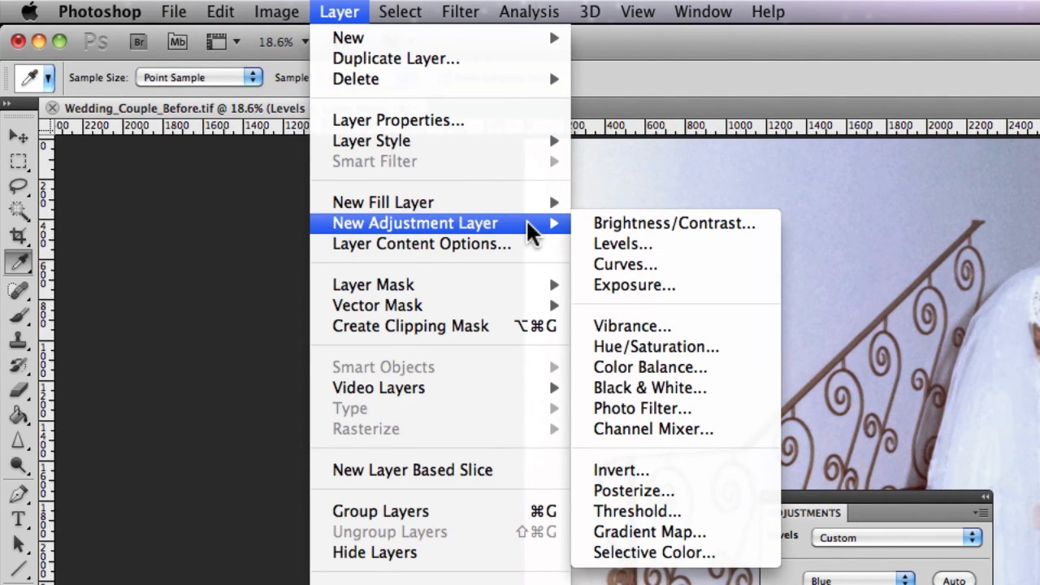
{"action": "left_click", "coordinate": [657, 347]}
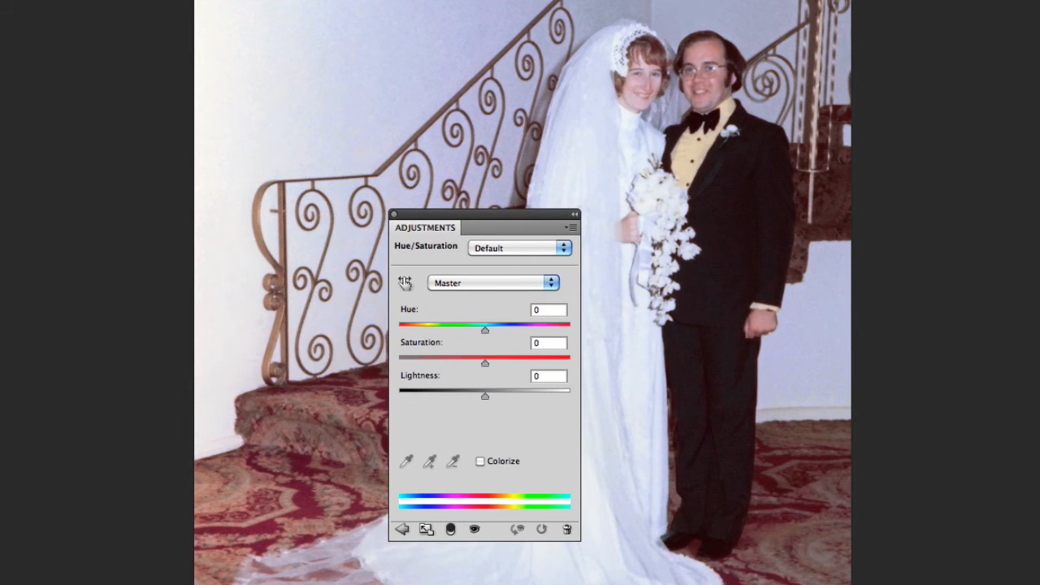
{"action": "mouse_move", "coordinate": [380, 122]}
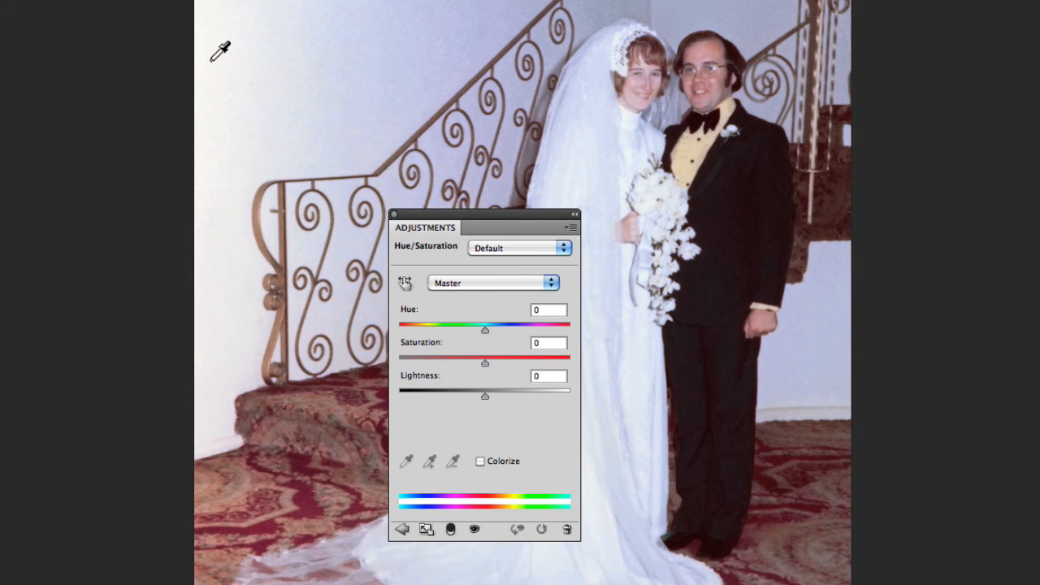
Limit the Hue/Saturation edit to Blues and lower their saturation to -38.
{"action": "left_click", "coordinate": [491, 283]}
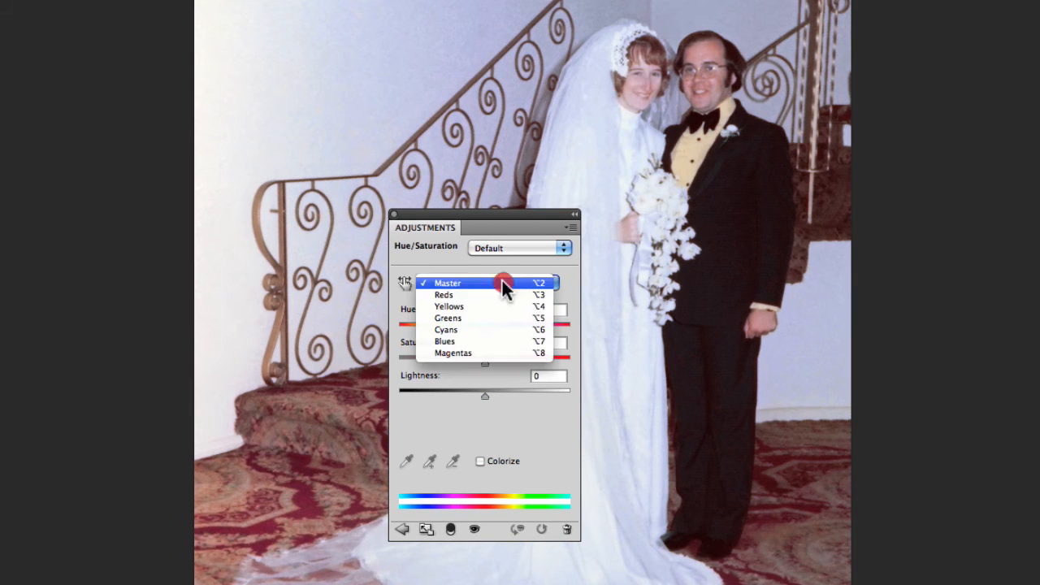
{"action": "left_click", "coordinate": [446, 341]}
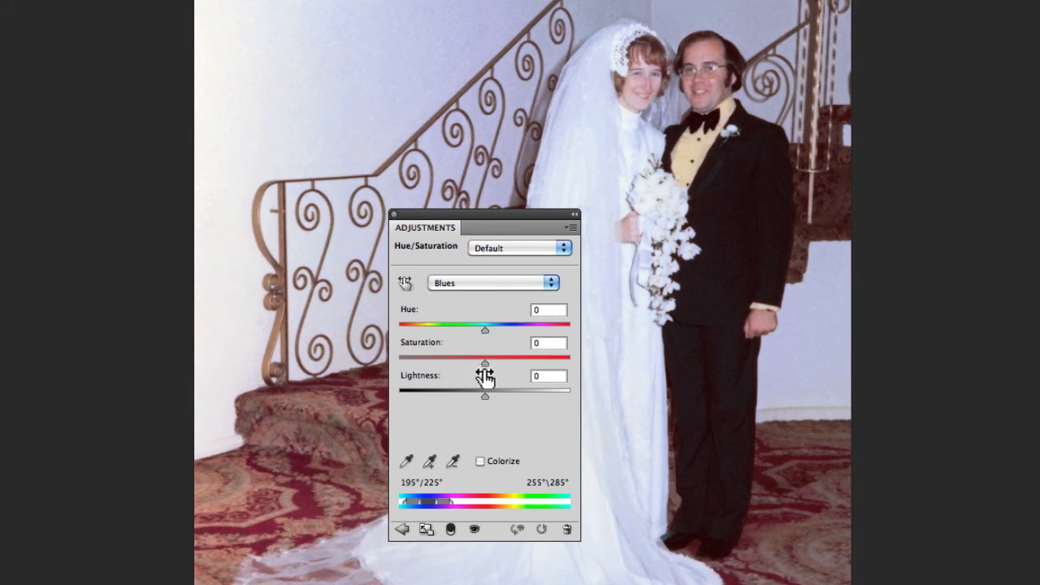
{"action": "left_click_drag", "start_coordinate": [485, 356], "coordinate": [475, 356]}
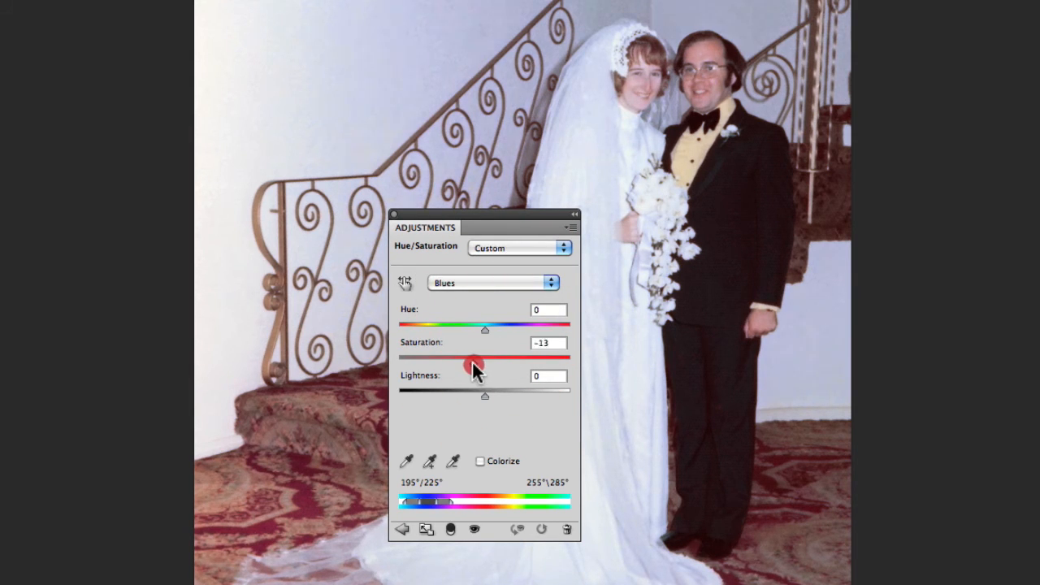
{"action": "left_click_drag", "start_coordinate": [475, 370], "coordinate": [452, 371]}
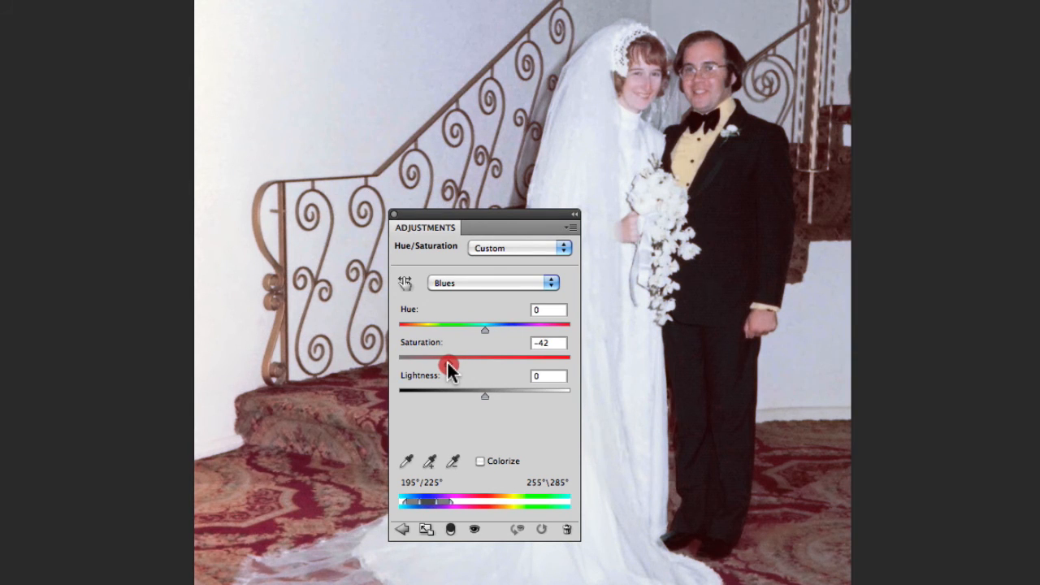
{"action": "left_click_drag", "start_coordinate": [445, 359], "coordinate": [456, 359]}
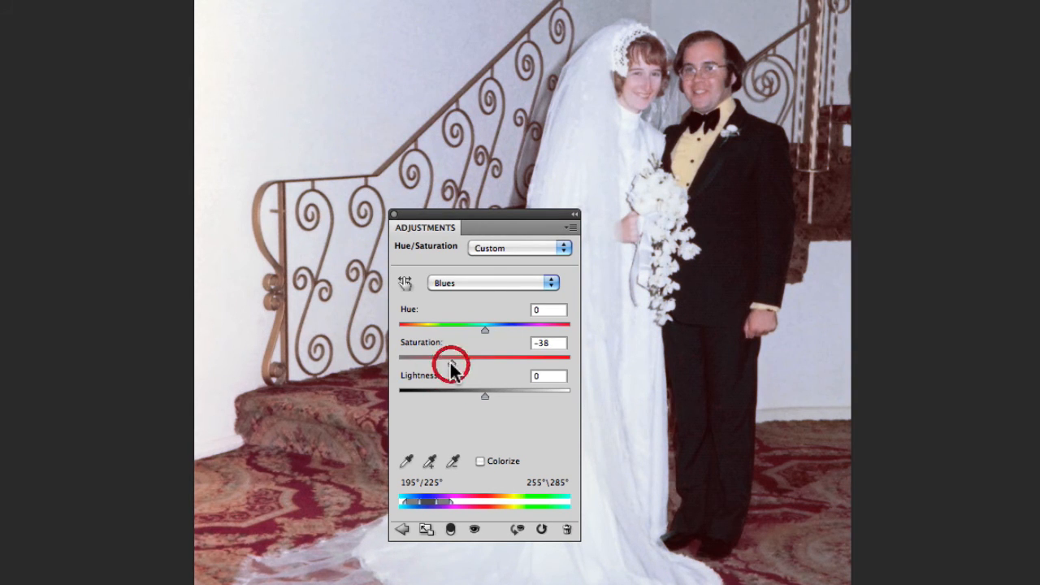
{"action": "mouse_move", "coordinate": [528, 221]}
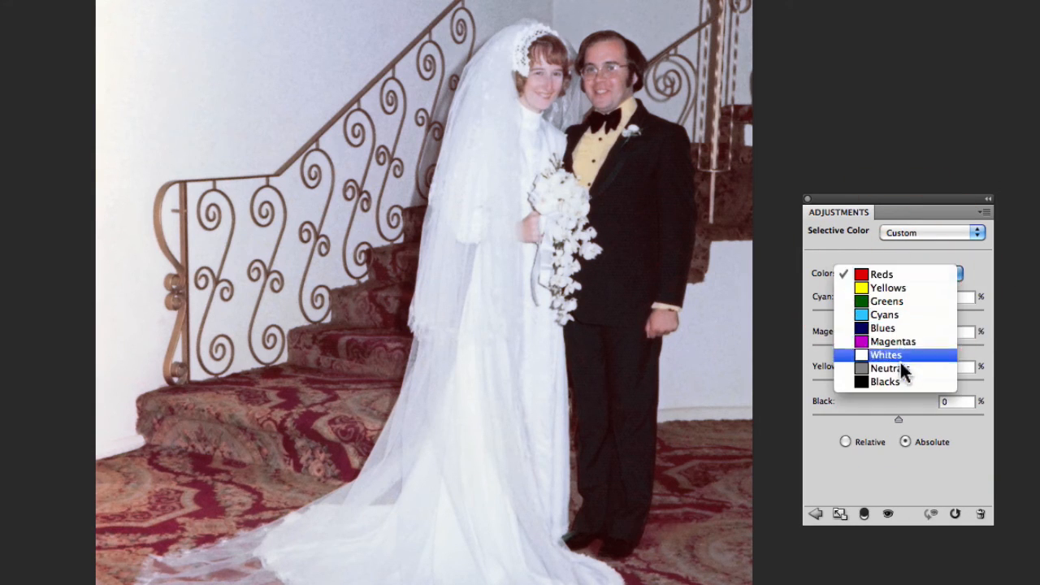
Set Selective Color to Blacks and raise Cyan to +48.
{"action": "left_click", "coordinate": [884, 382]}
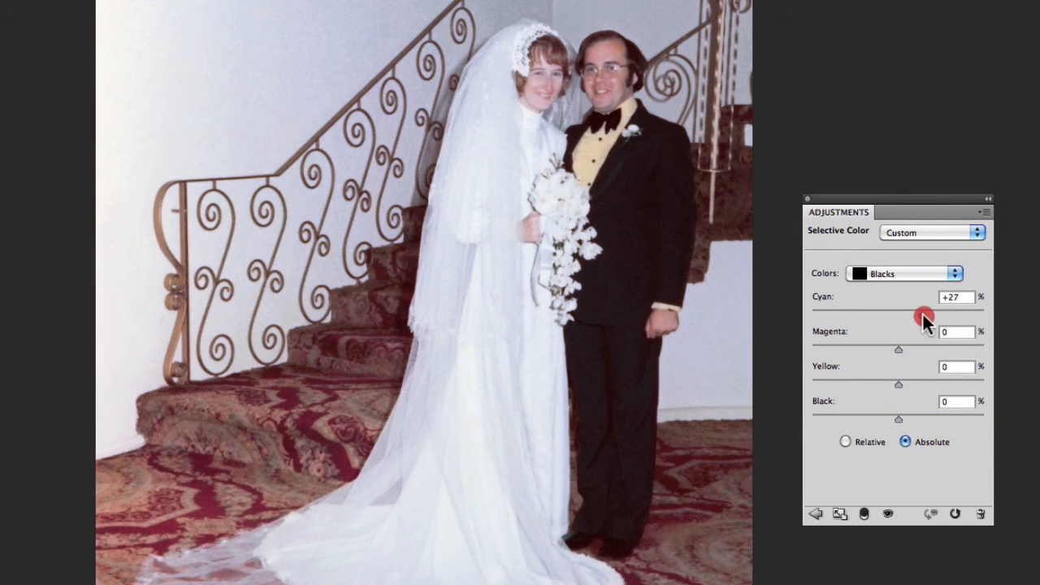
{"action": "left_click_drag", "start_coordinate": [920, 315], "coordinate": [934, 315]}
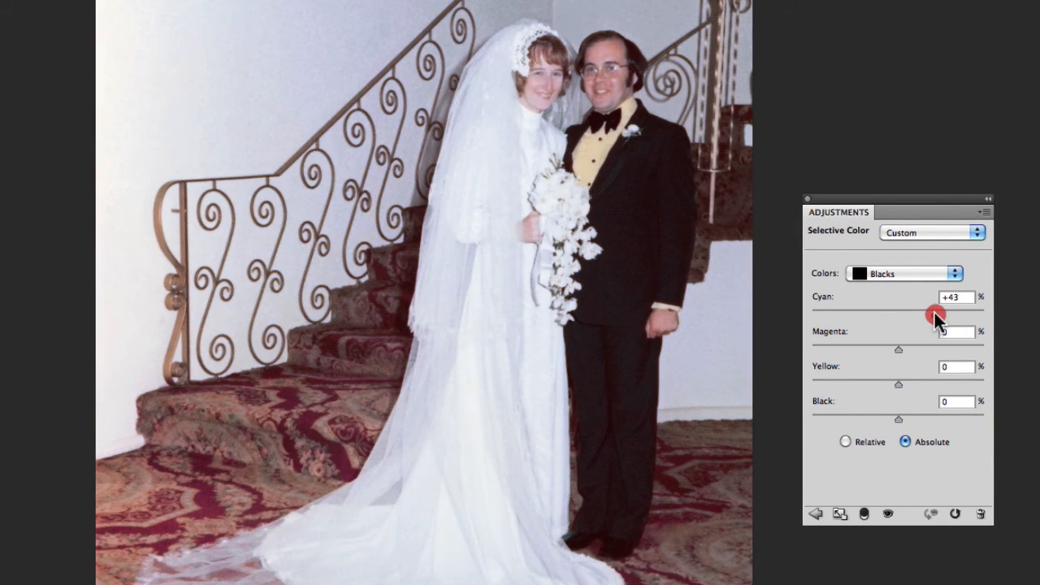
{"action": "left_click_drag", "start_coordinate": [935, 315], "coordinate": [940, 316]}
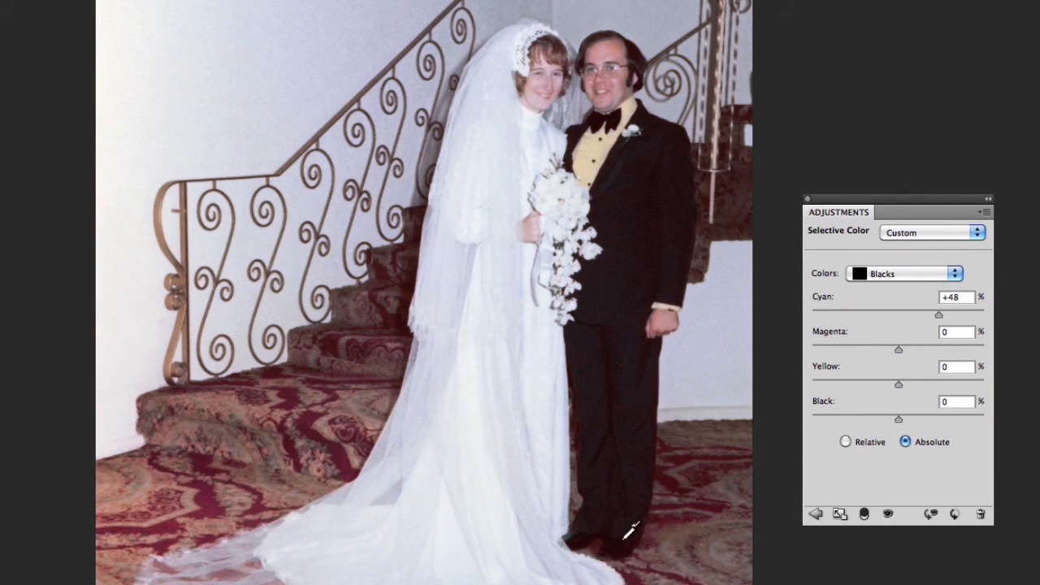
{"action": "mouse_move", "coordinate": [634, 286]}
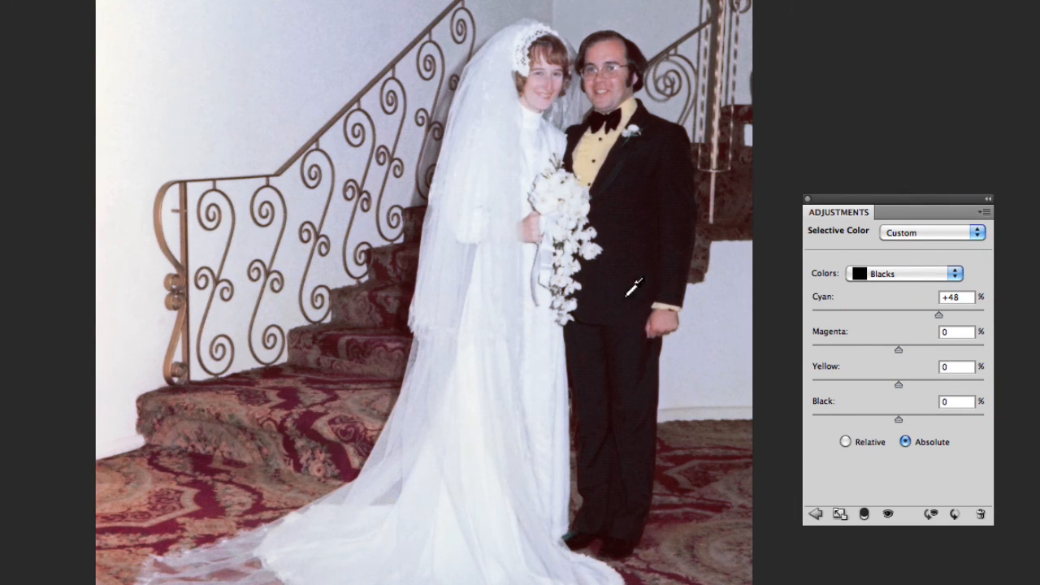
{"action": "mouse_move", "coordinate": [813, 221]}
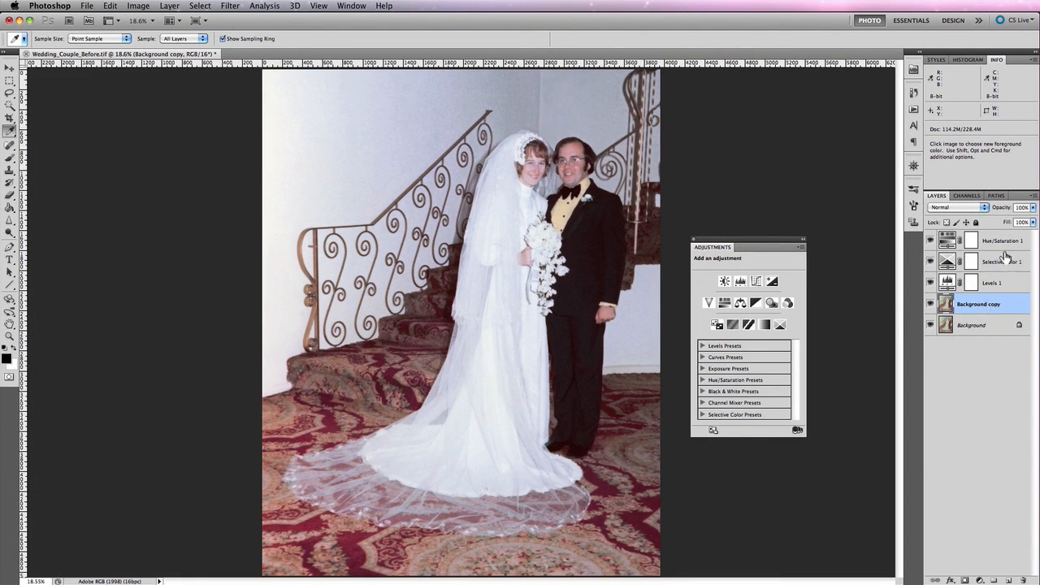
Merge the visible correction layers, dock the Adjustments panel, and toggle the merged layer to compare with the original.
{"action": "right_click", "coordinate": [946, 304]}
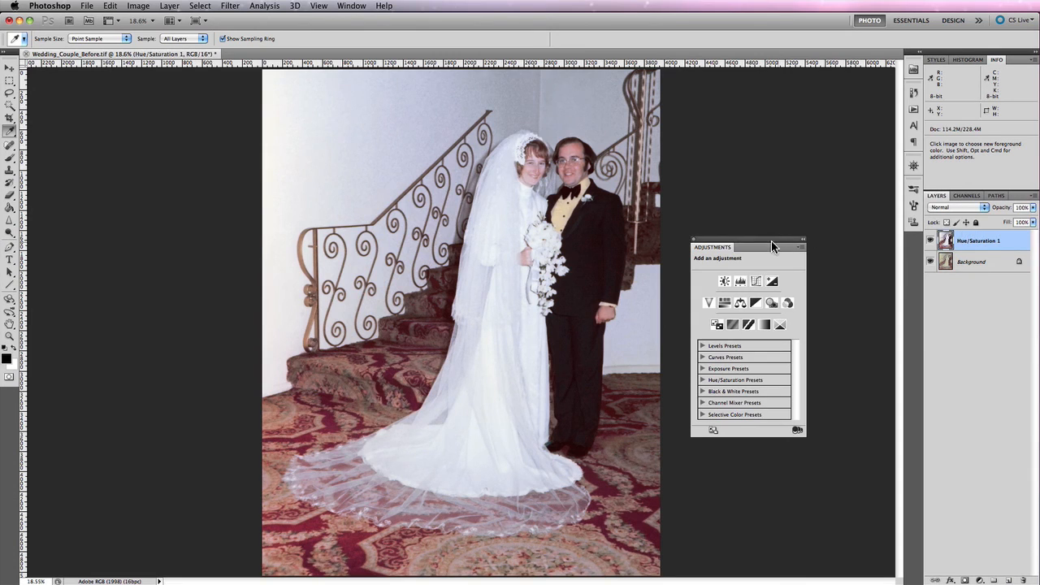
{"action": "left_click", "coordinate": [1000, 59]}
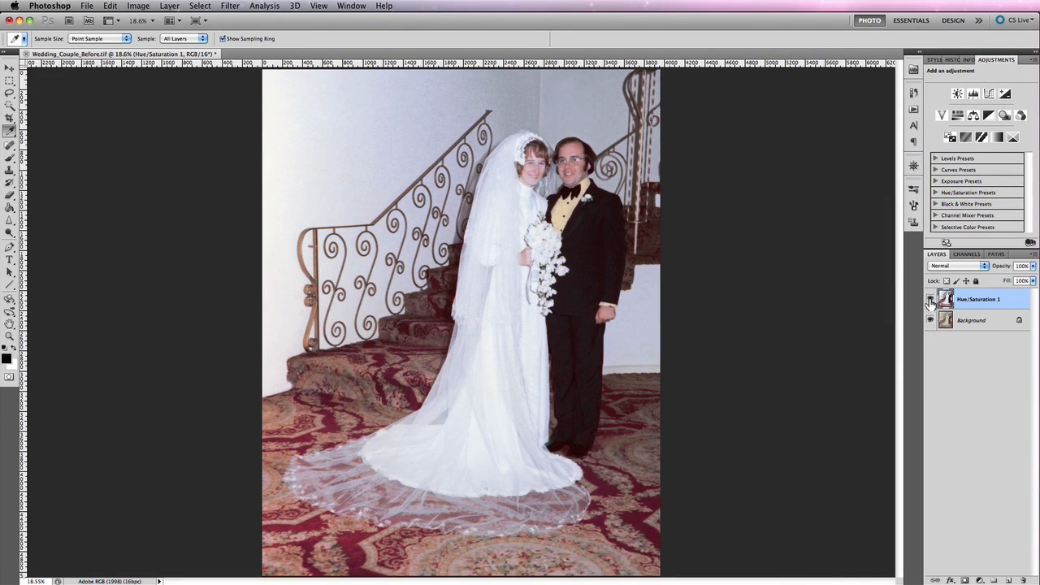
{"action": "left_click", "coordinate": [930, 299]}
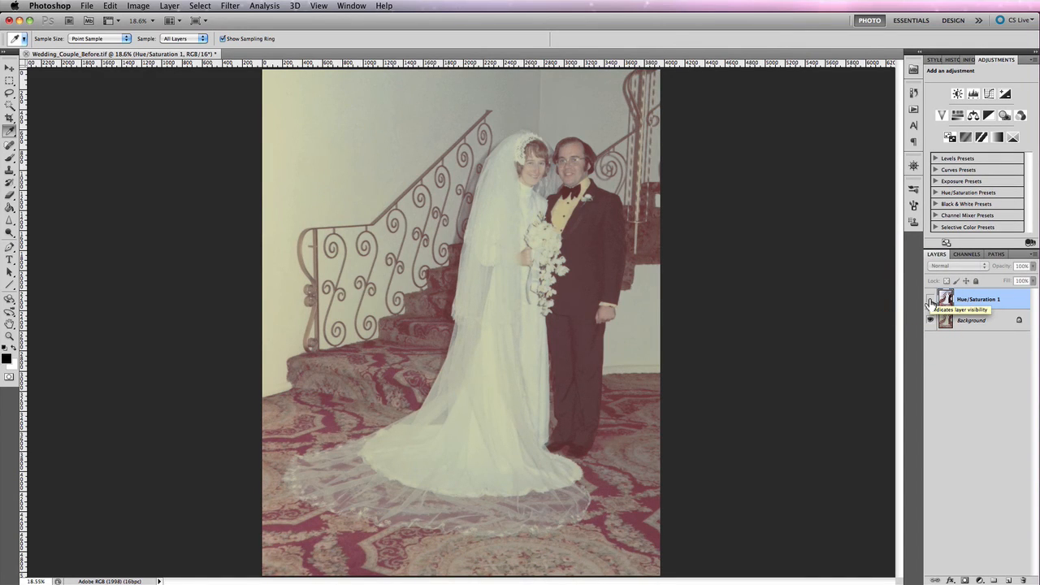
{"action": "left_click", "coordinate": [932, 300]}
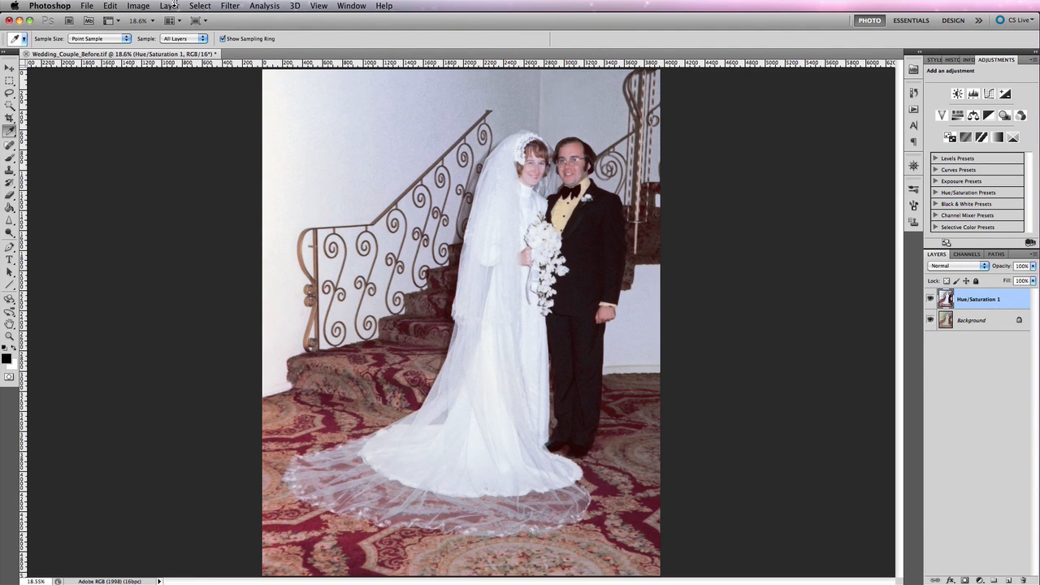
Apply Image > Adjustments > Hue/Saturation with overall Saturation at +22.
{"action": "left_click", "coordinate": [136, 7]}
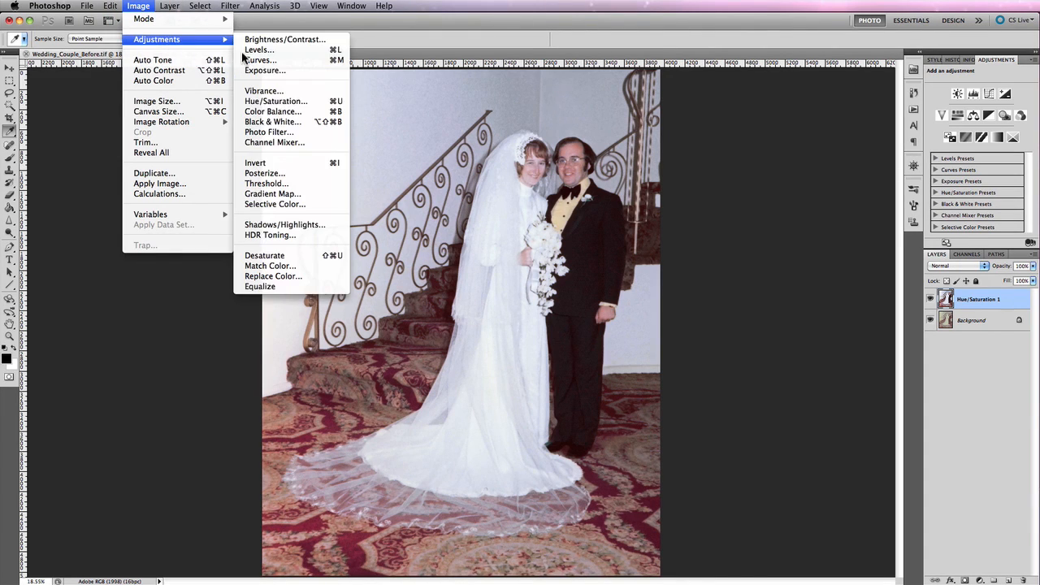
{"action": "left_click", "coordinate": [277, 101]}
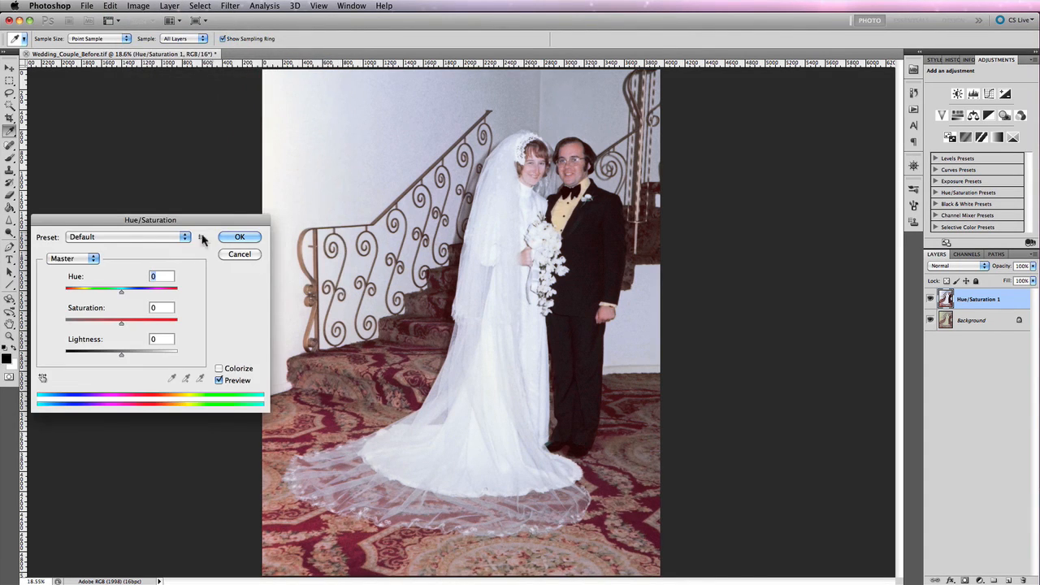
{"action": "left_click_drag", "start_coordinate": [121, 322], "coordinate": [127, 322]}
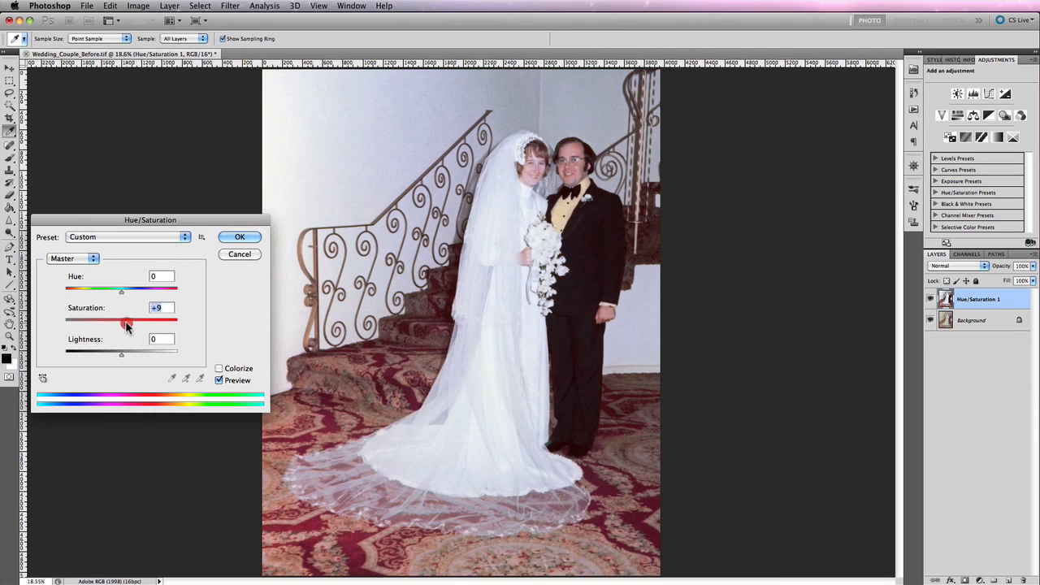
{"action": "left_click_drag", "start_coordinate": [123, 318], "coordinate": [137, 318]}
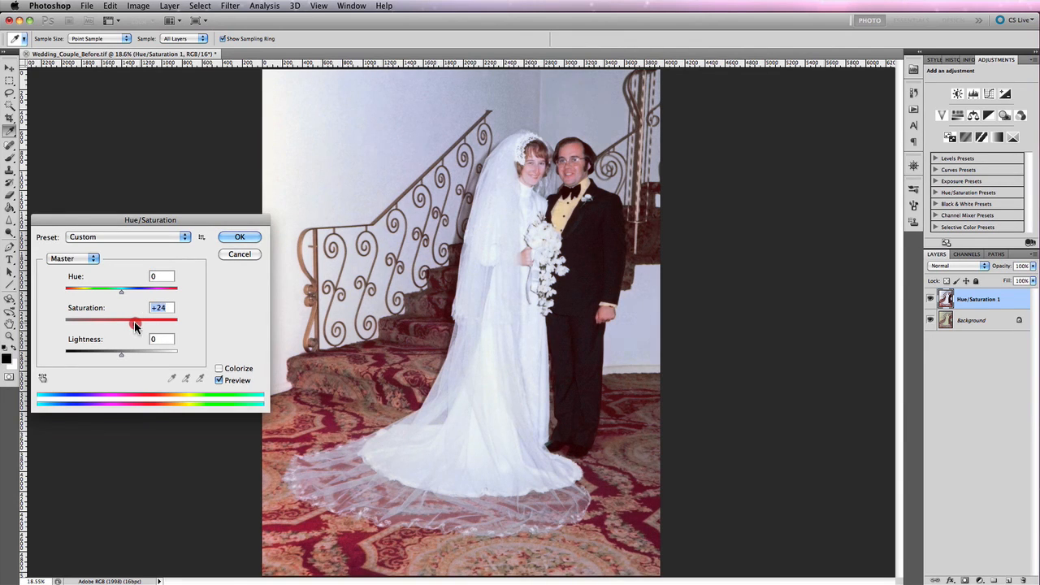
{"action": "left_click_drag", "start_coordinate": [134, 322], "coordinate": [138, 322]}
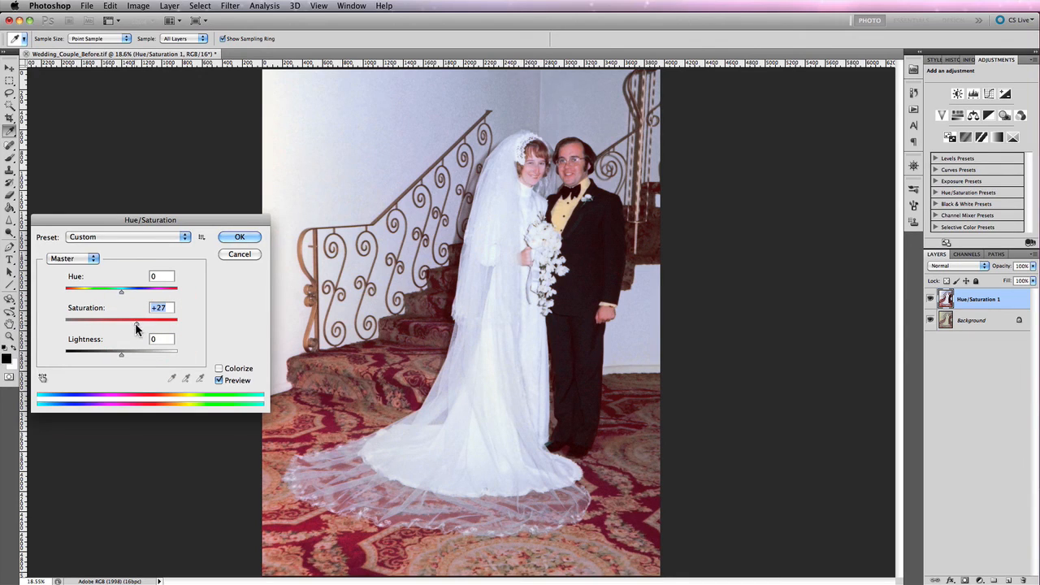
{"action": "left_click_drag", "start_coordinate": [139, 323], "coordinate": [134, 324]}
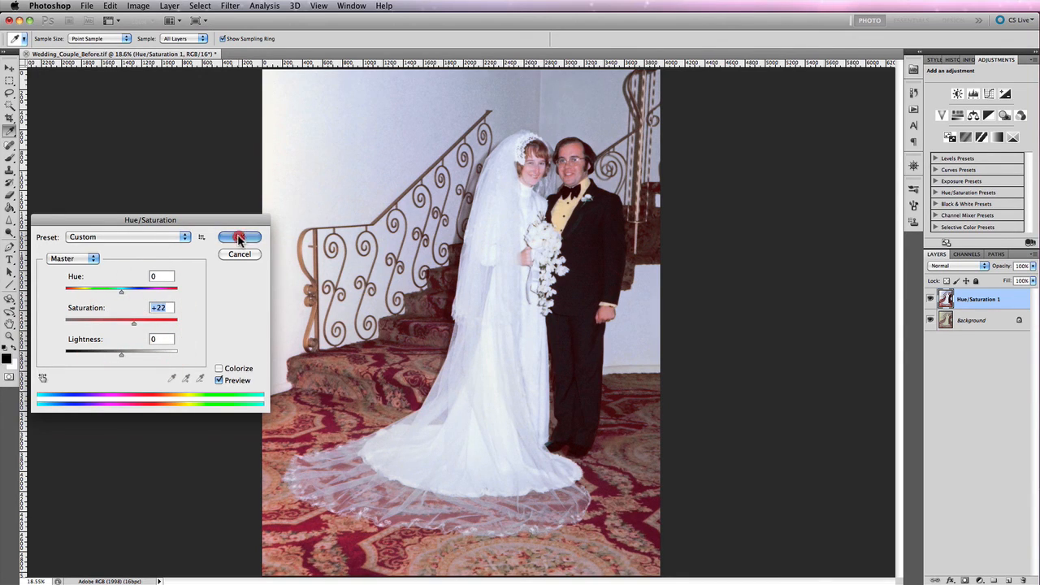
{"action": "left_click", "coordinate": [137, 6]}
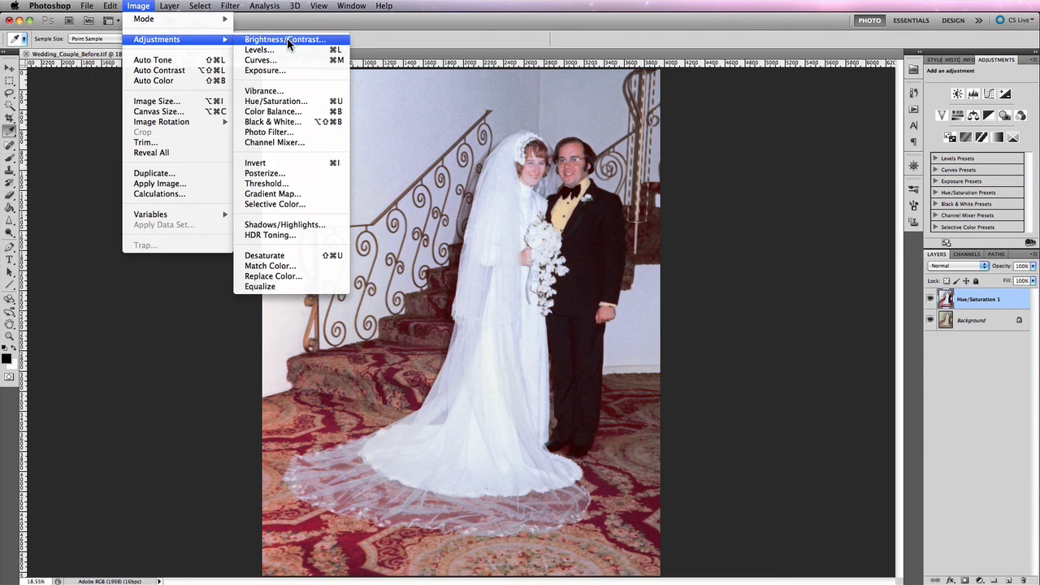
{"action": "mouse_move", "coordinate": [270, 110]}
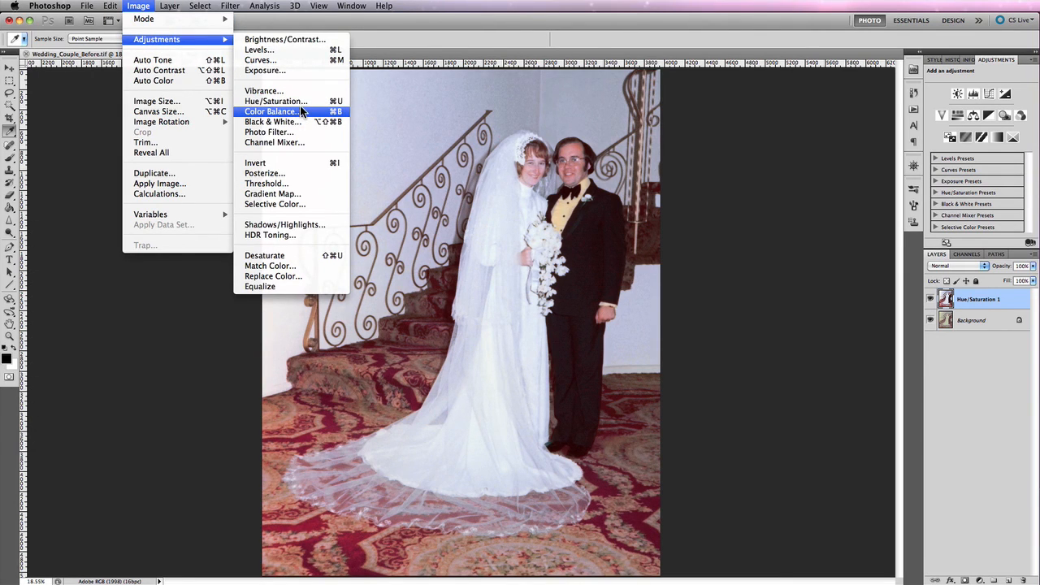
Apply Color Balance shifting the midtones to -15 toward yellow, checking with Preview toggled.
{"action": "left_click", "coordinate": [270, 111]}
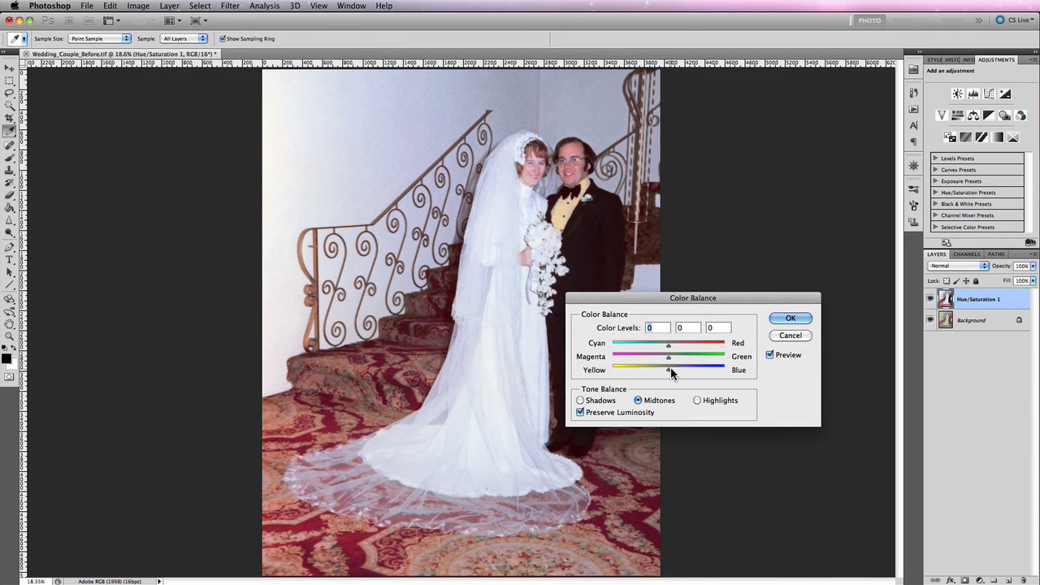
{"action": "left_click_drag", "start_coordinate": [668, 370], "coordinate": [663, 371]}
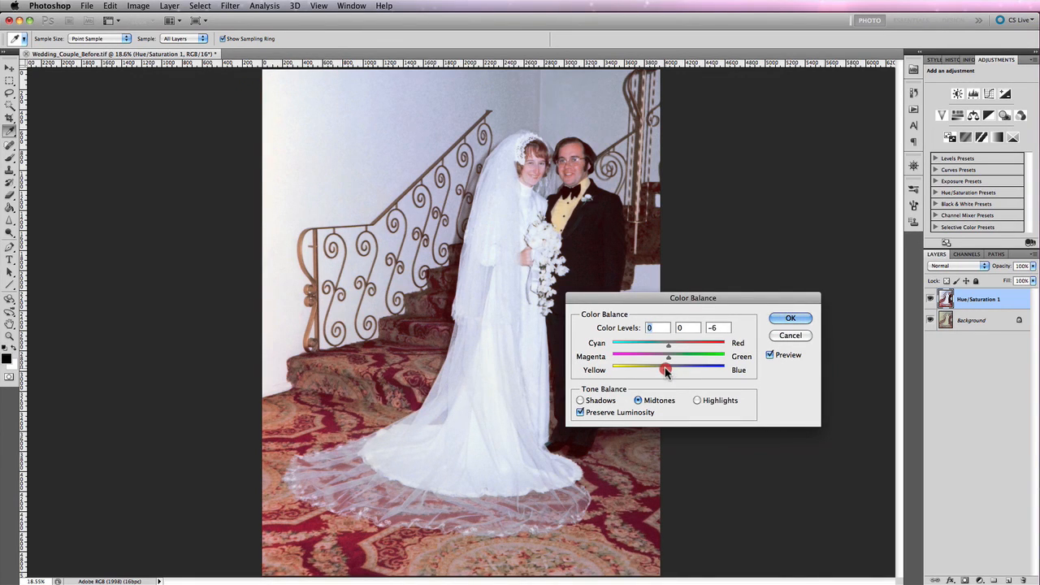
{"action": "left_click_drag", "start_coordinate": [667, 371], "coordinate": [658, 370]}
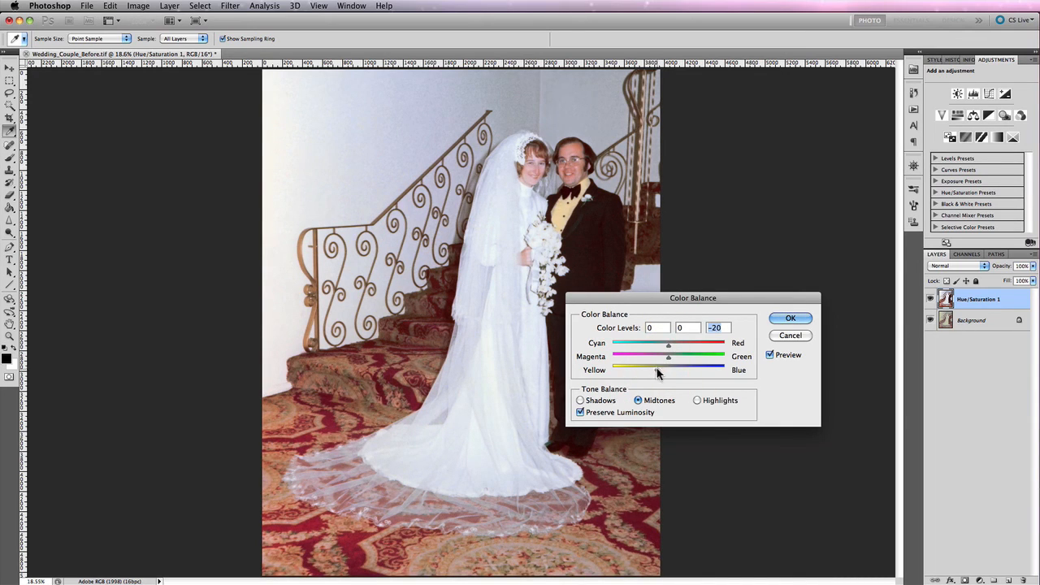
{"action": "left_click", "coordinate": [771, 354]}
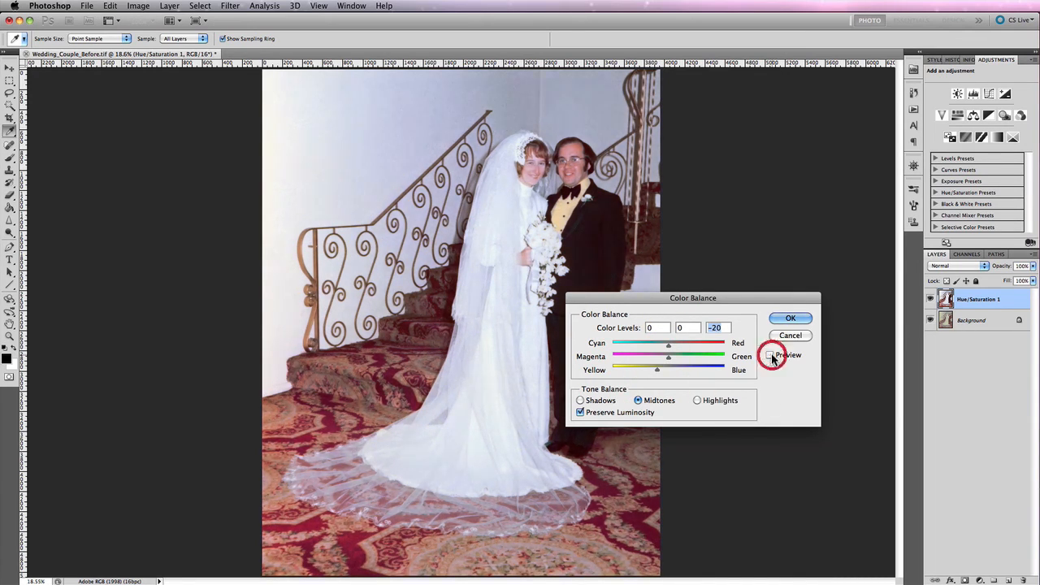
{"action": "left_click", "coordinate": [770, 354]}
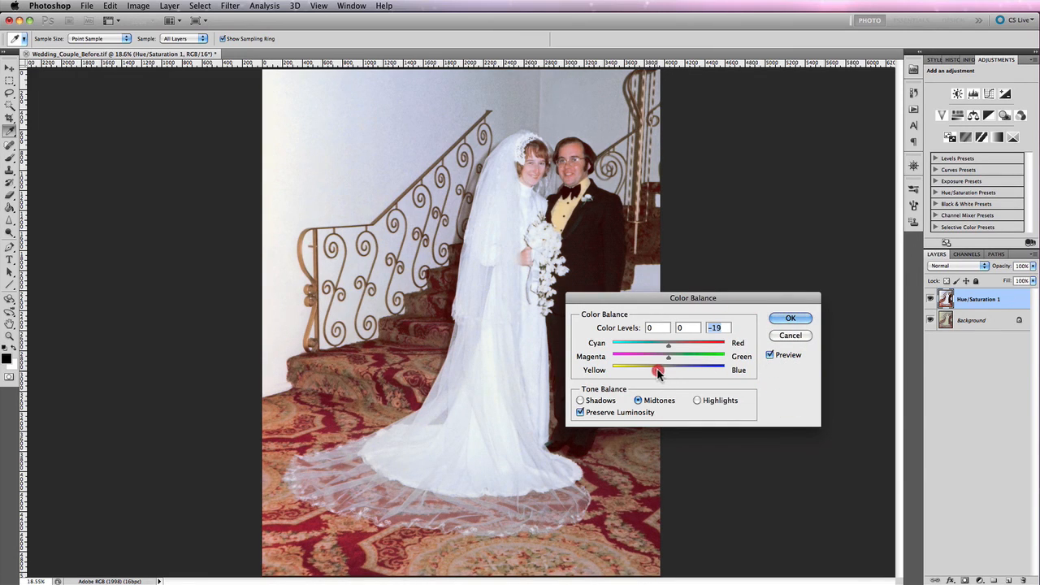
{"action": "left_click_drag", "start_coordinate": [660, 371], "coordinate": [660, 371]}
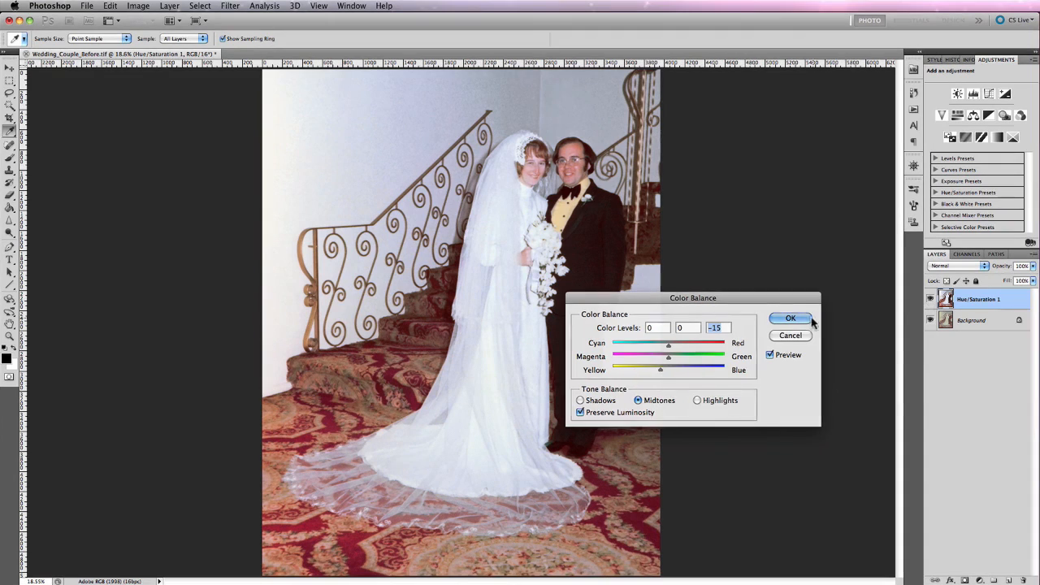
{"action": "left_click", "coordinate": [790, 317]}
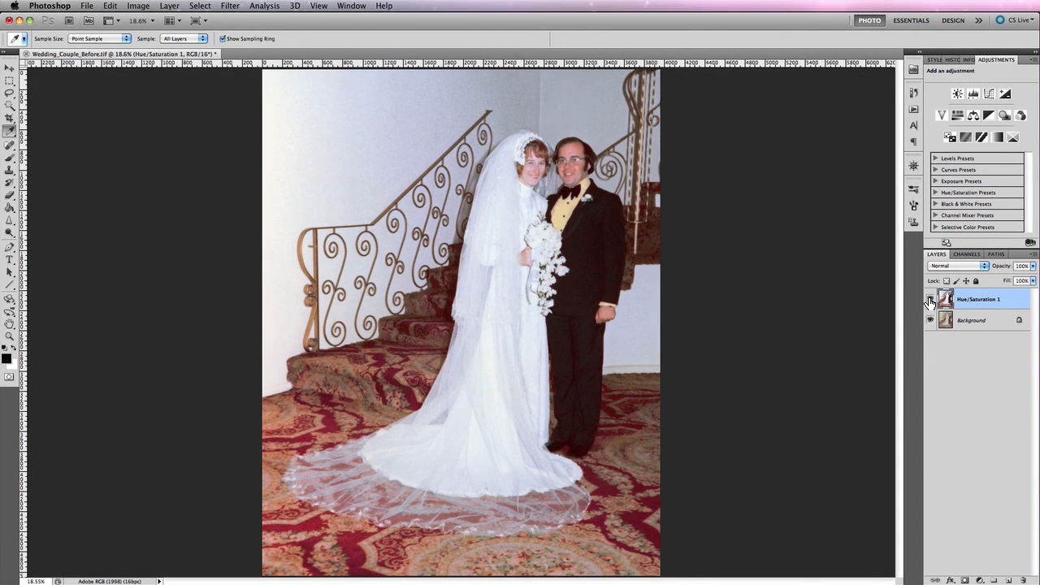
{"action": "left_click", "coordinate": [930, 299]}
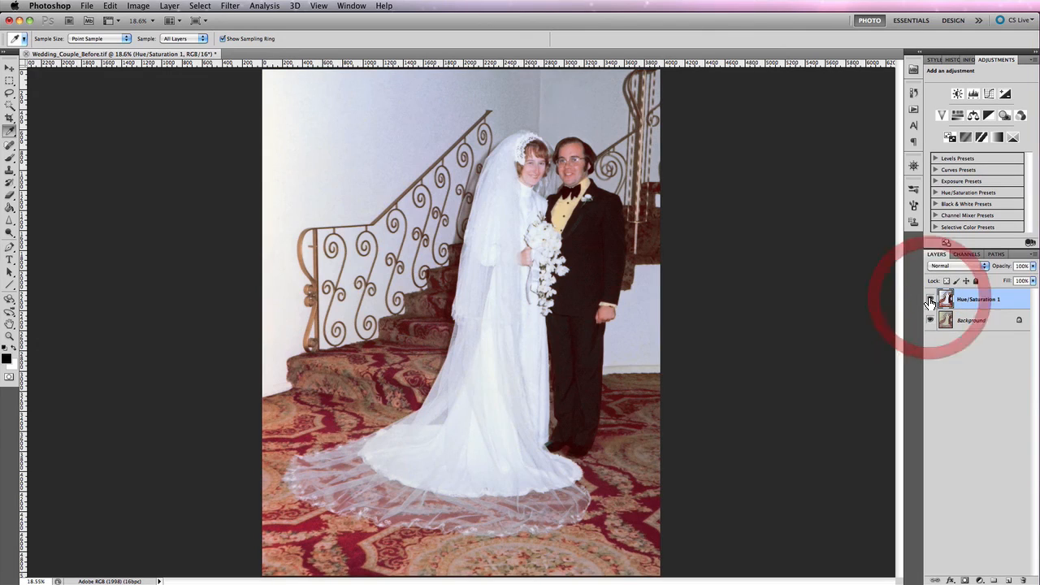
{"action": "left_click", "coordinate": [930, 299]}
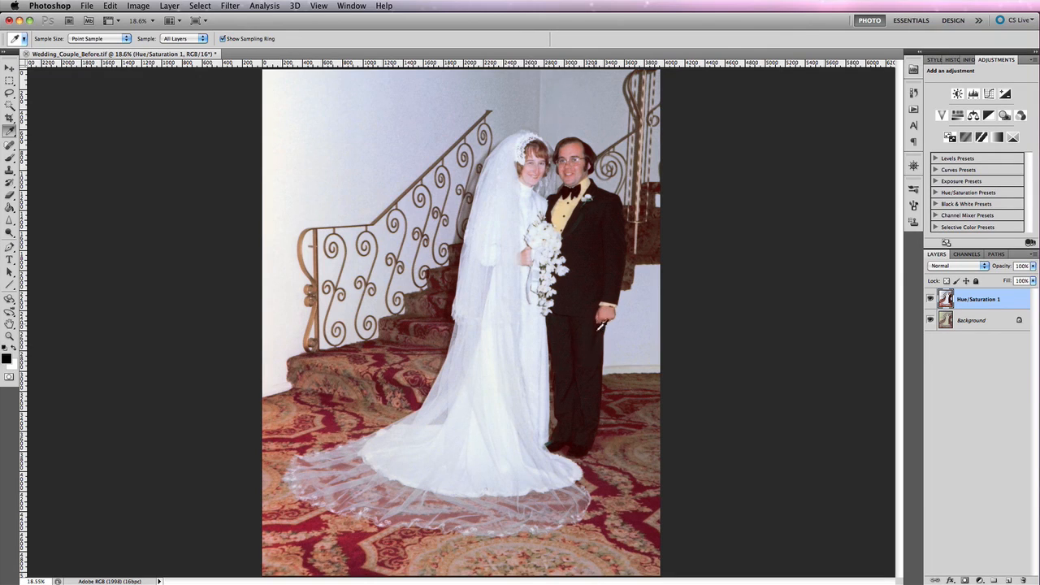
{"action": "mouse_move", "coordinate": [535, 341]}
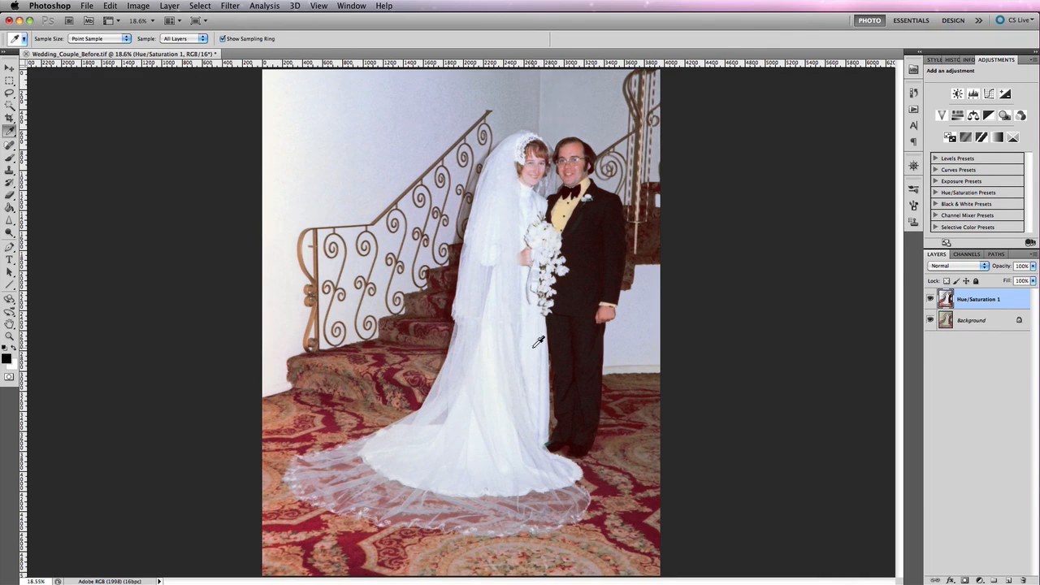